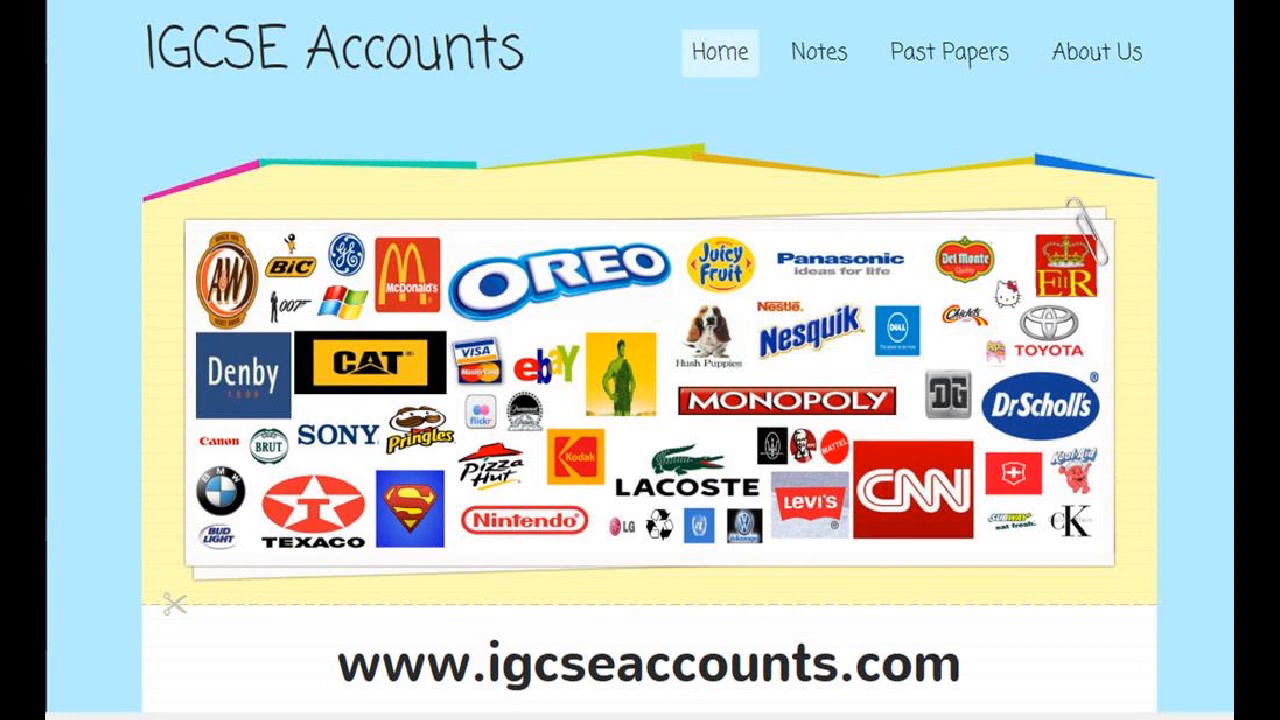
- Open the IGCSE Accounts Notes page and browse the syllabus topic list
left_click(818, 51)
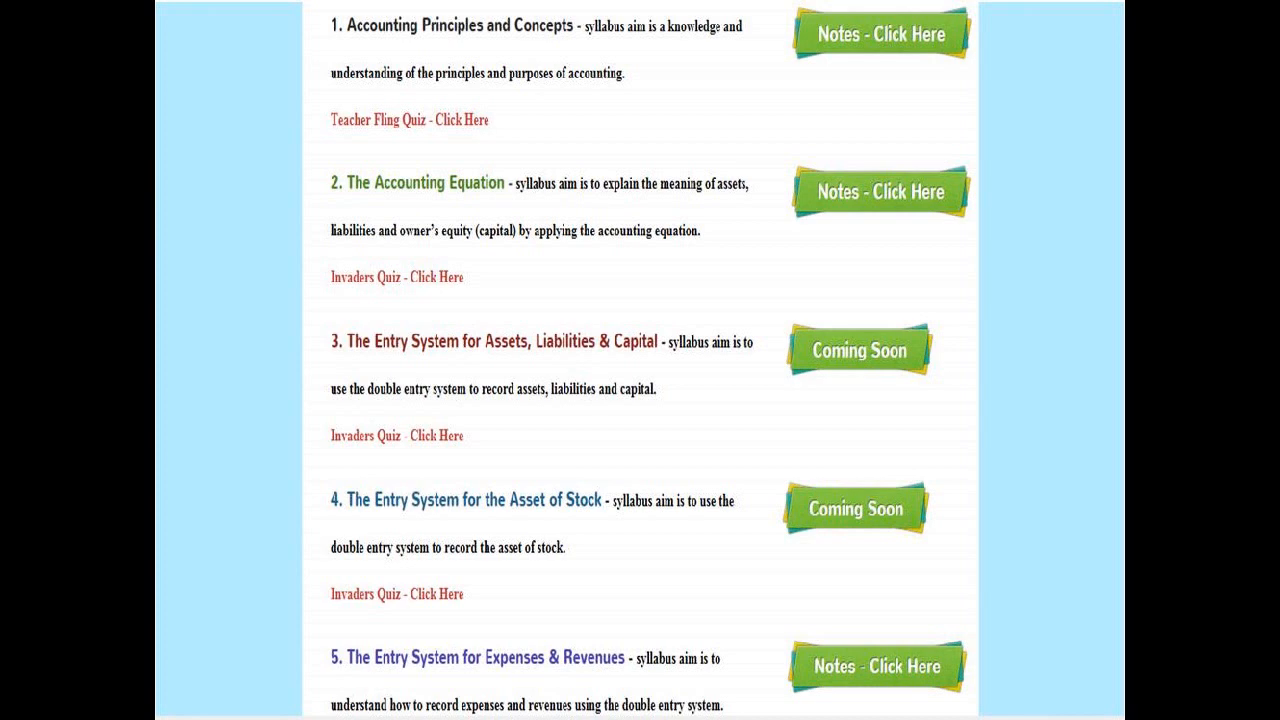
scroll("down", 3)
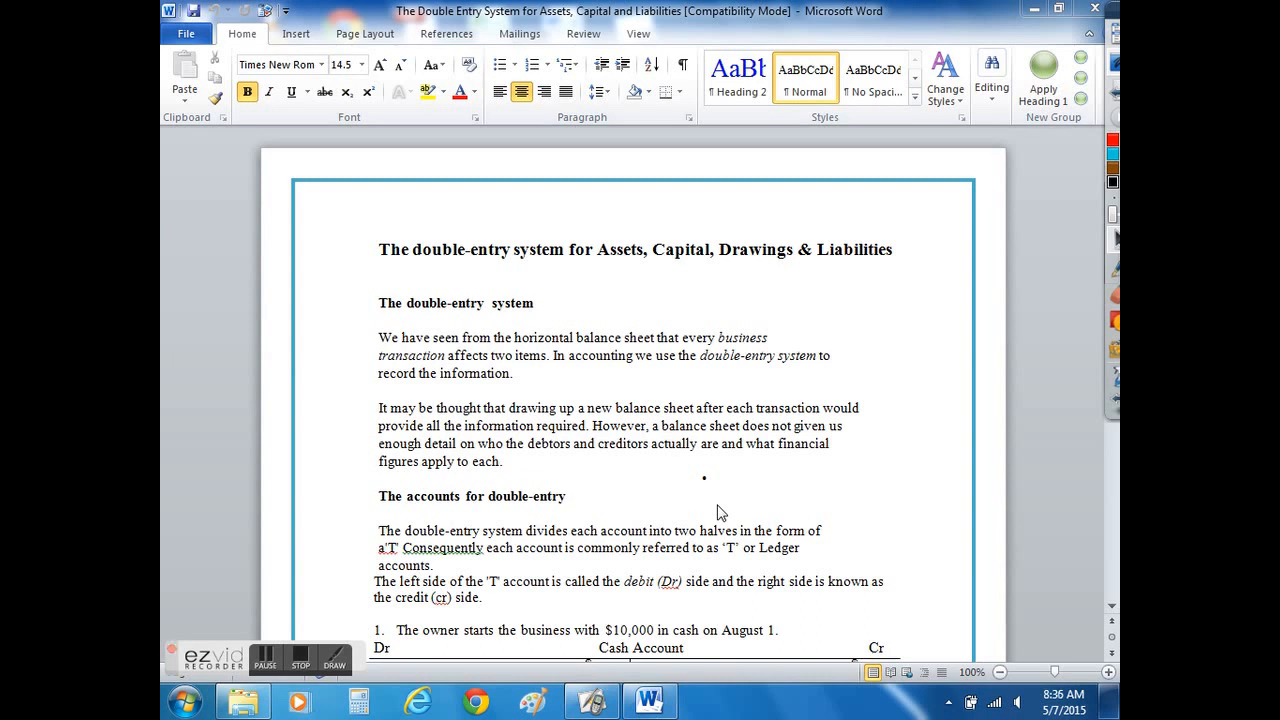
- Scroll the Word handout down to the Cash and Capital T accounts
scroll("down", 3)
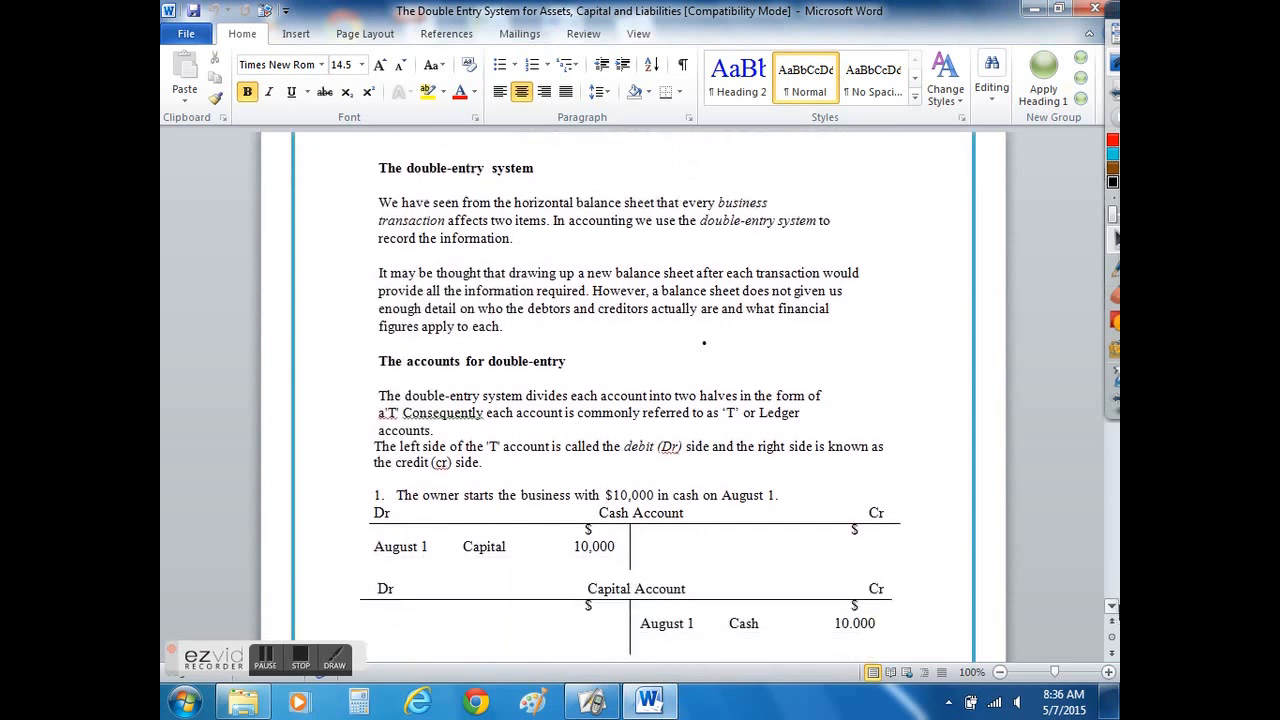
scroll("down", 3)
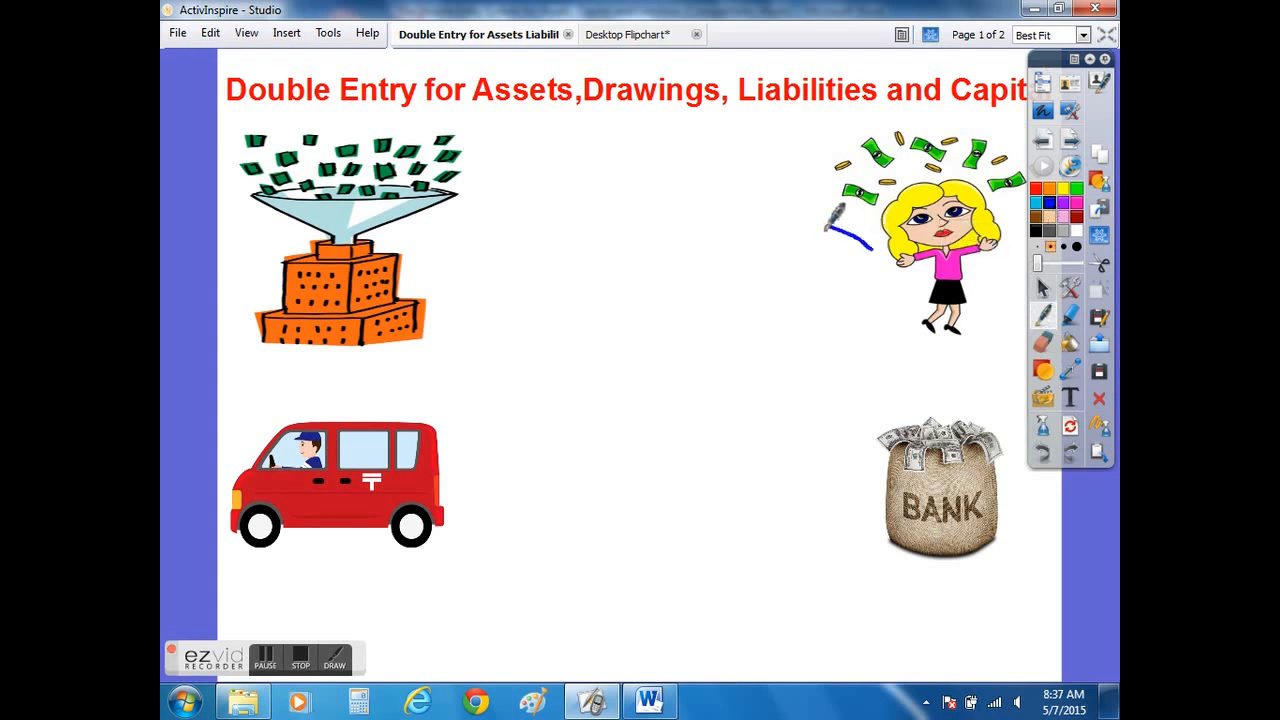
- Draw a woman-to-funnel arrow labelled Giving Taking, circle In and write $10,000
left_click_drag(485, 190, 865, 245)
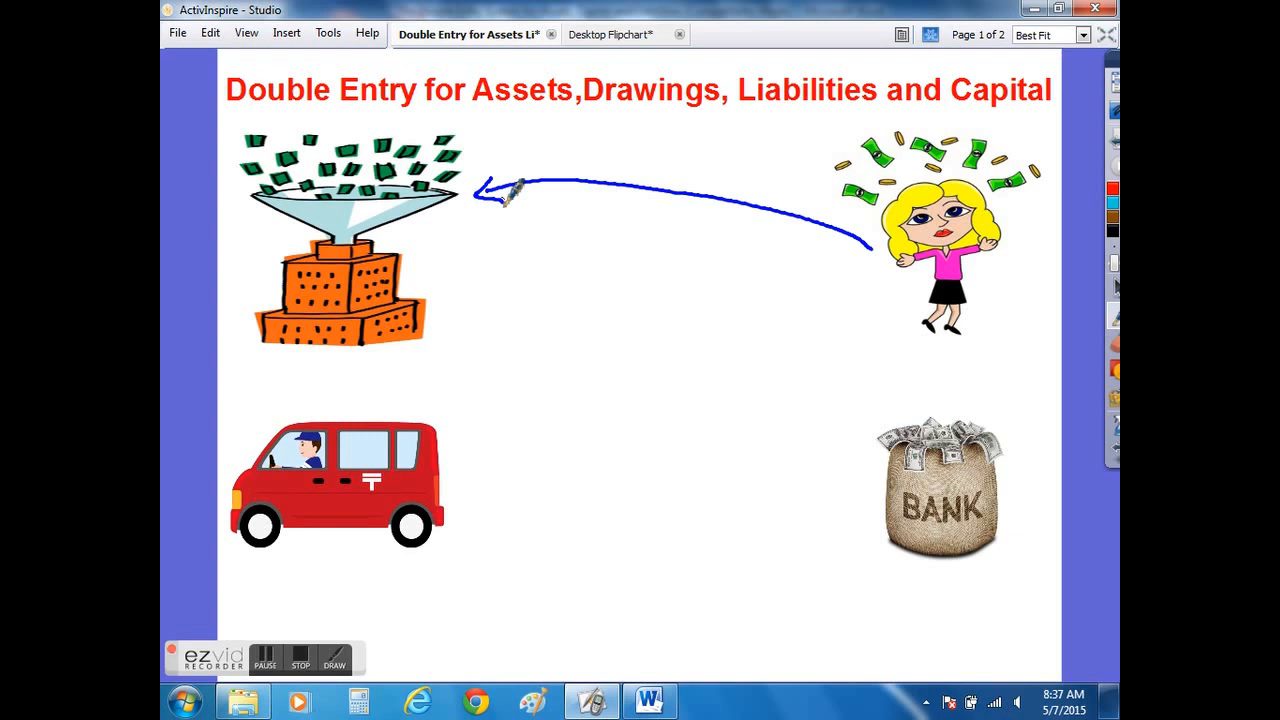
left_click_drag(575, 215, 560, 250)
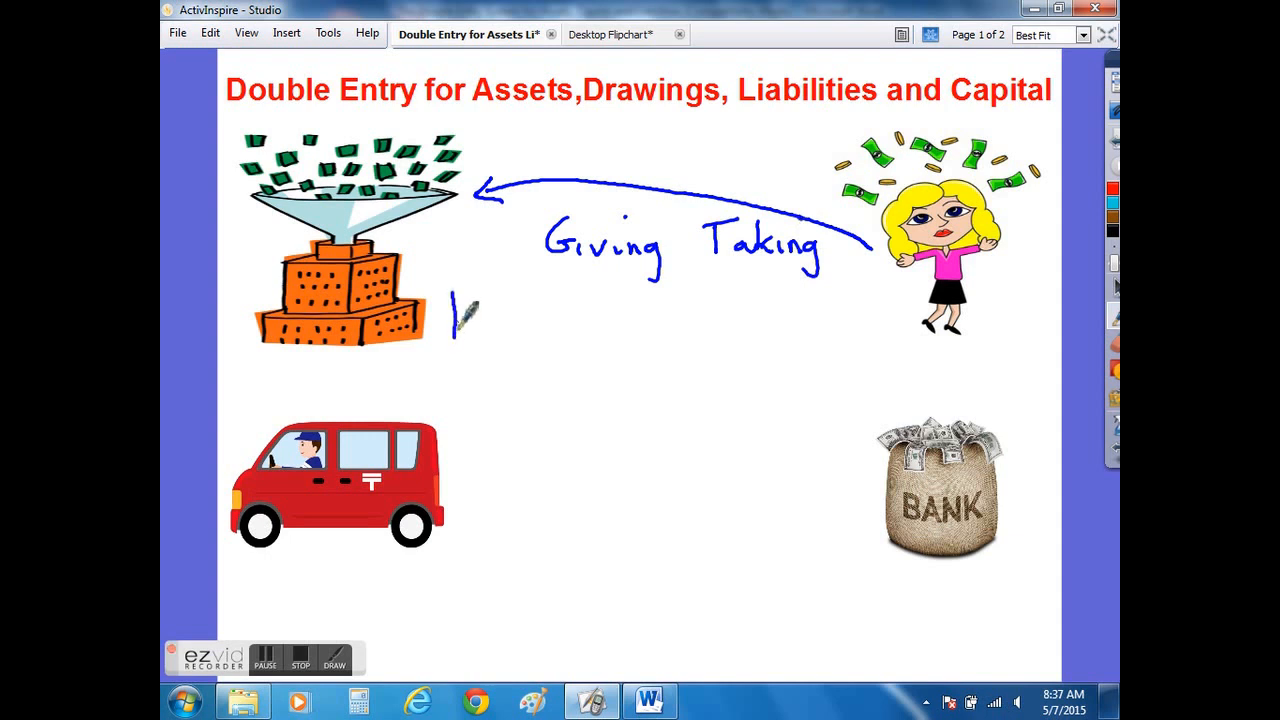
left_click_drag(455, 300, 480, 330)
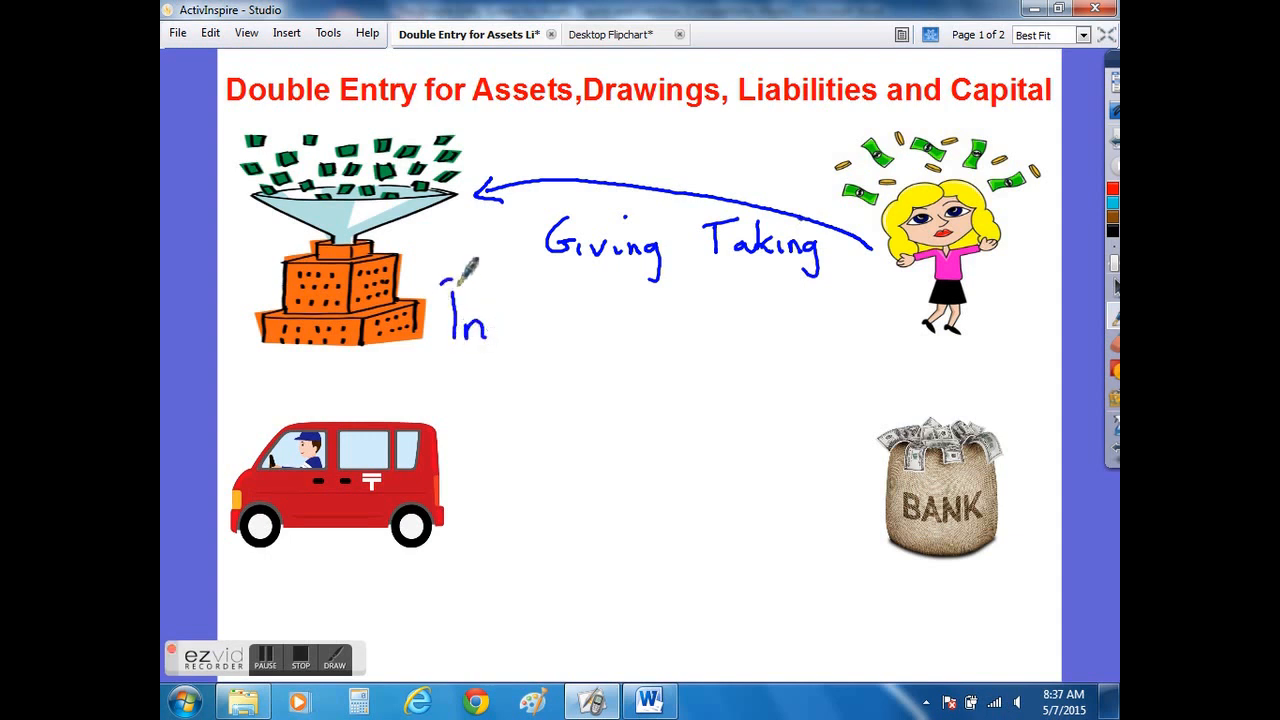
left_click_drag(470, 290, 470, 360)
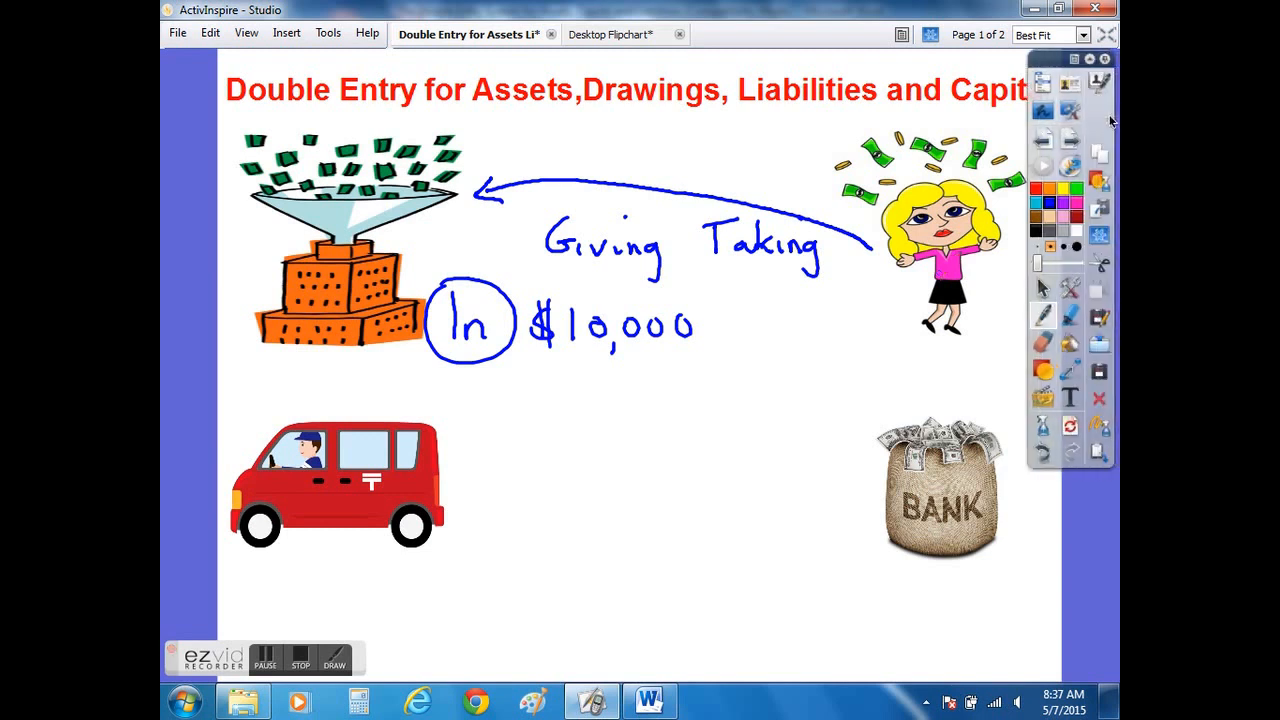
left_click(649, 700)
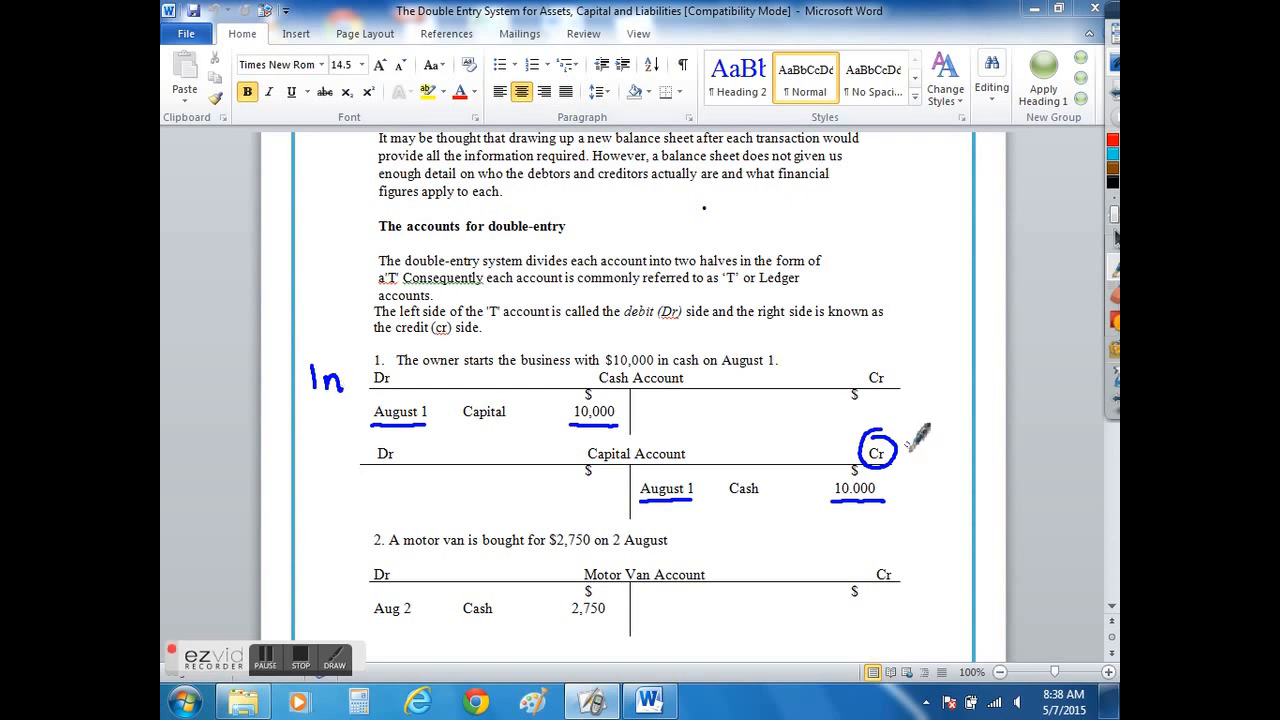
- Label the Capital Account's credit side 'Out' with the pen
left_click_drag(900, 450, 970, 455)
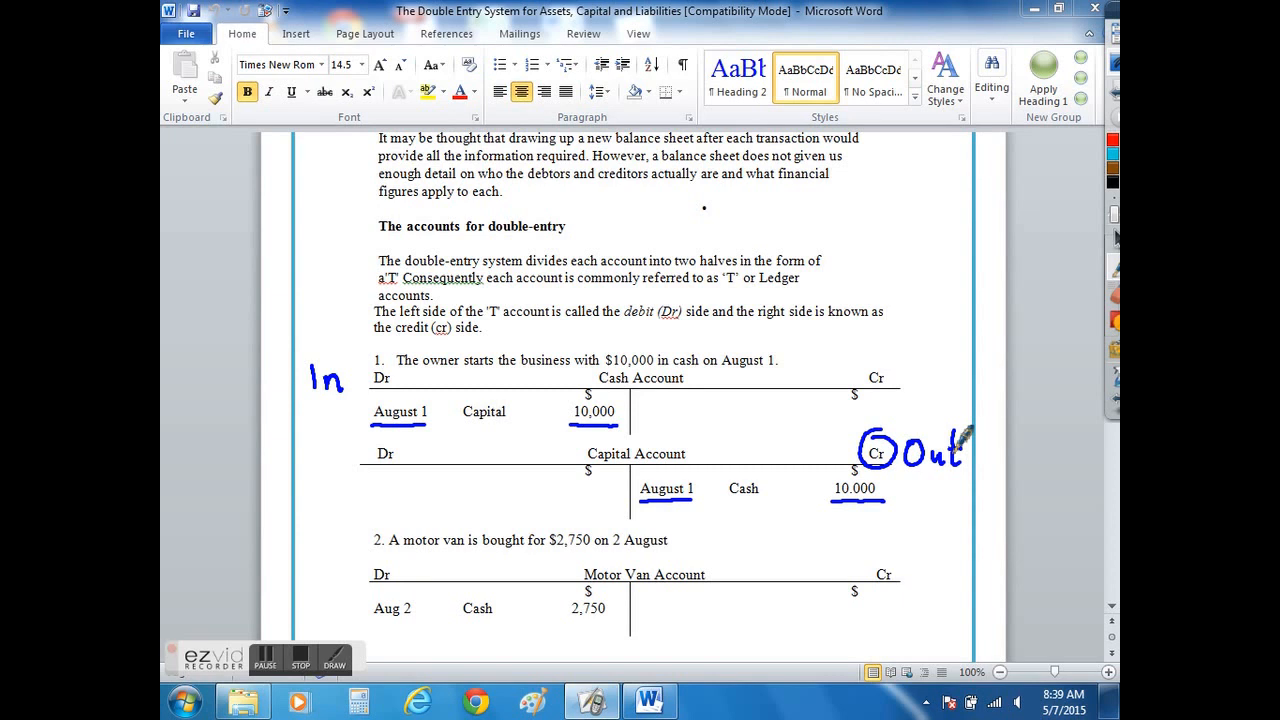
mouse_move(720, 445)
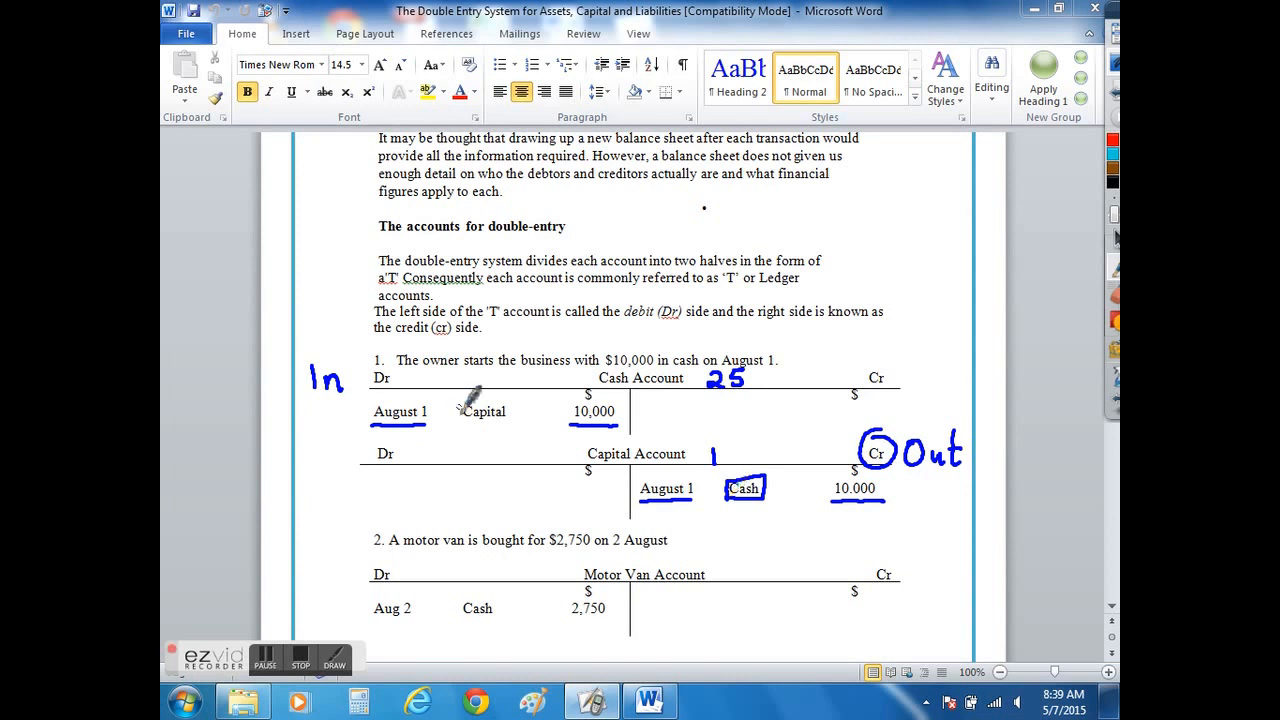
- Box Capital in the Cash Account, then scroll down to the van purchase accounts
left_click_drag(455, 420, 540, 400)
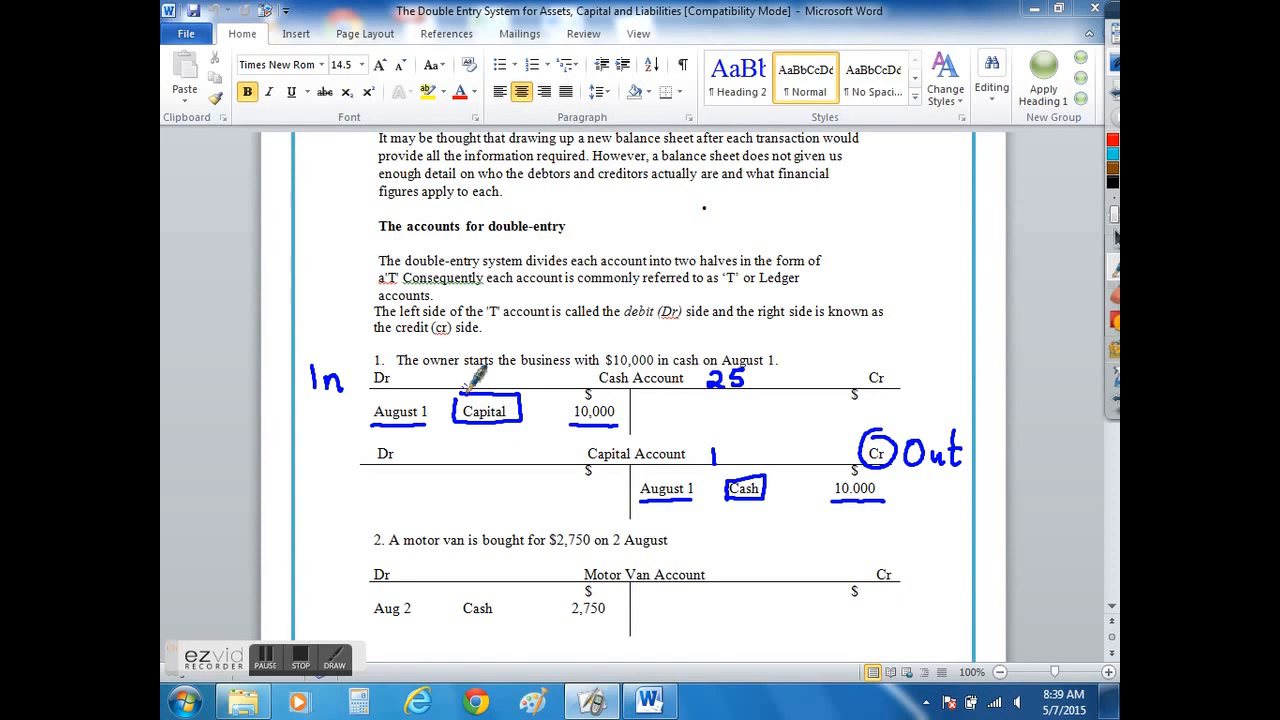
scroll("down", 3)
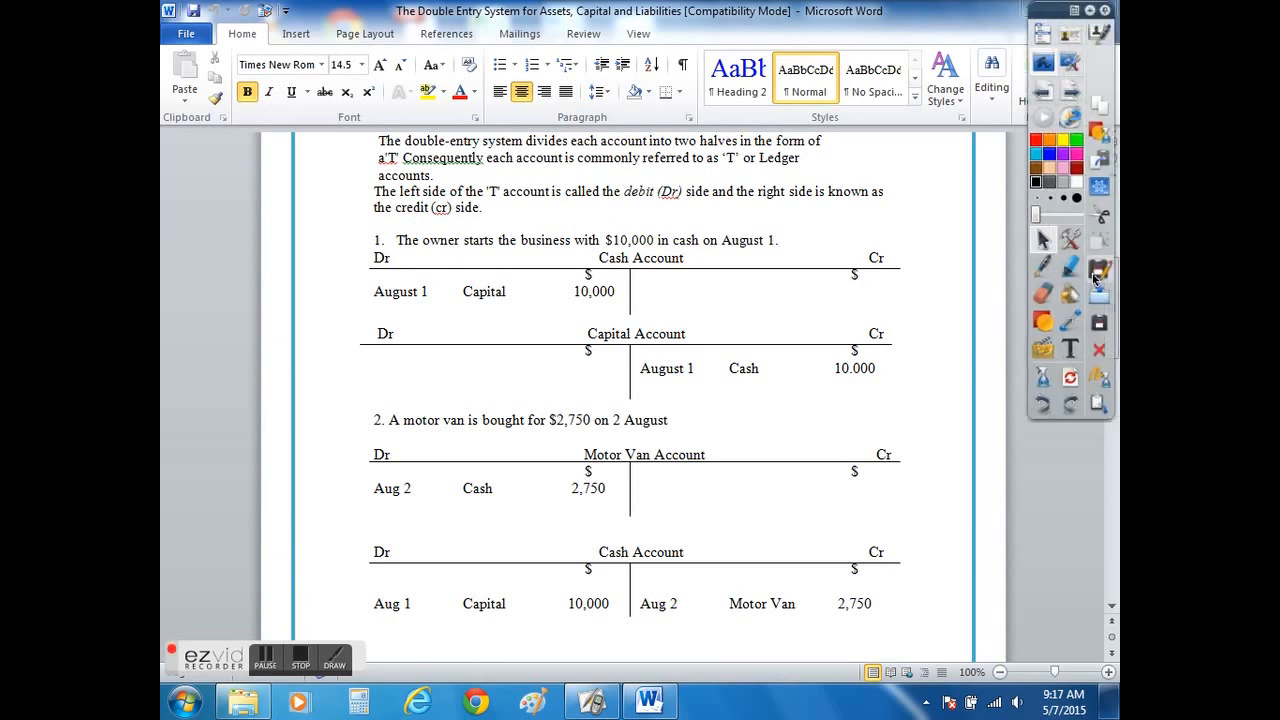
mouse_move(1043, 270)
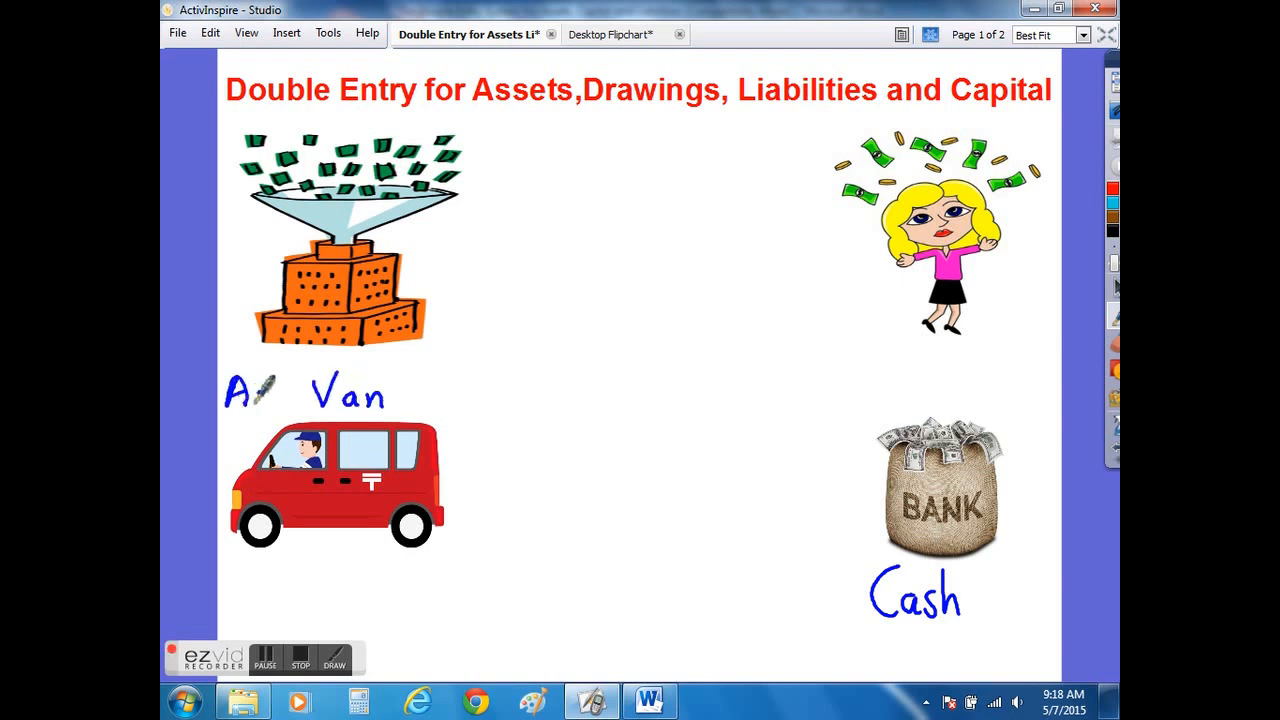
- Write Asset=Van on the flipchart and mark the $2,750 arrow from Cash
type("sset=")
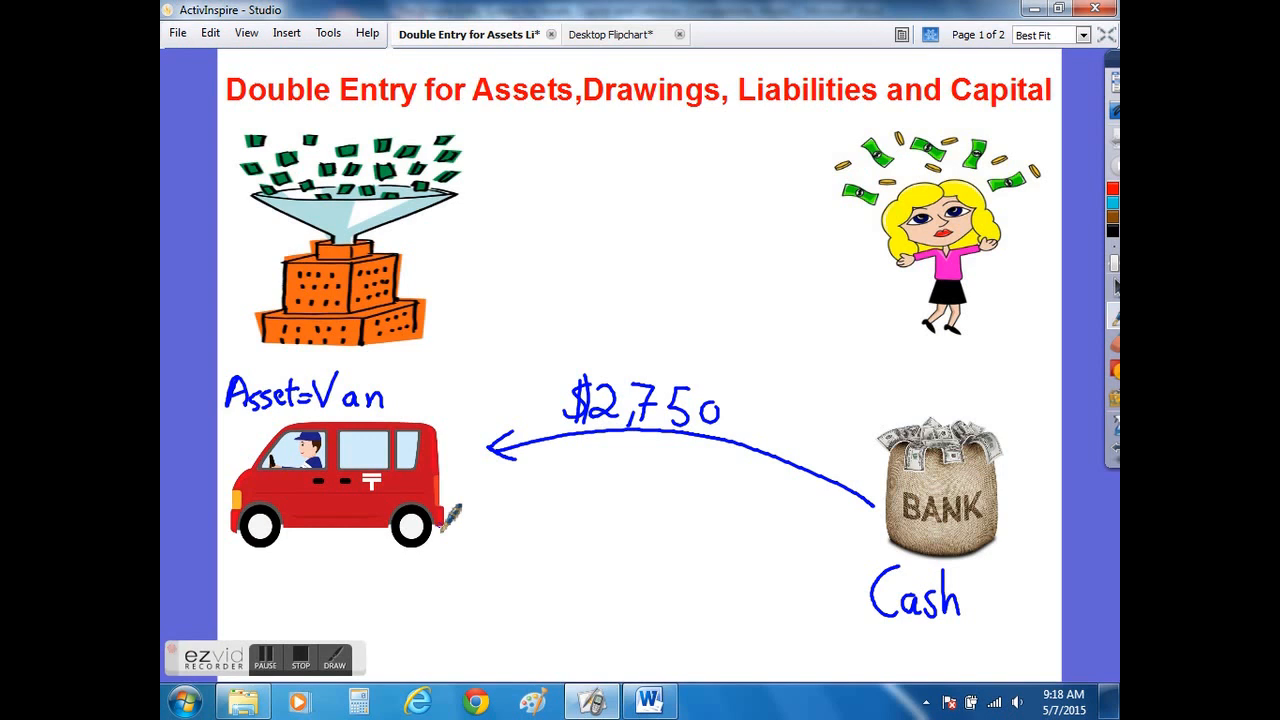
left_click(648, 700)
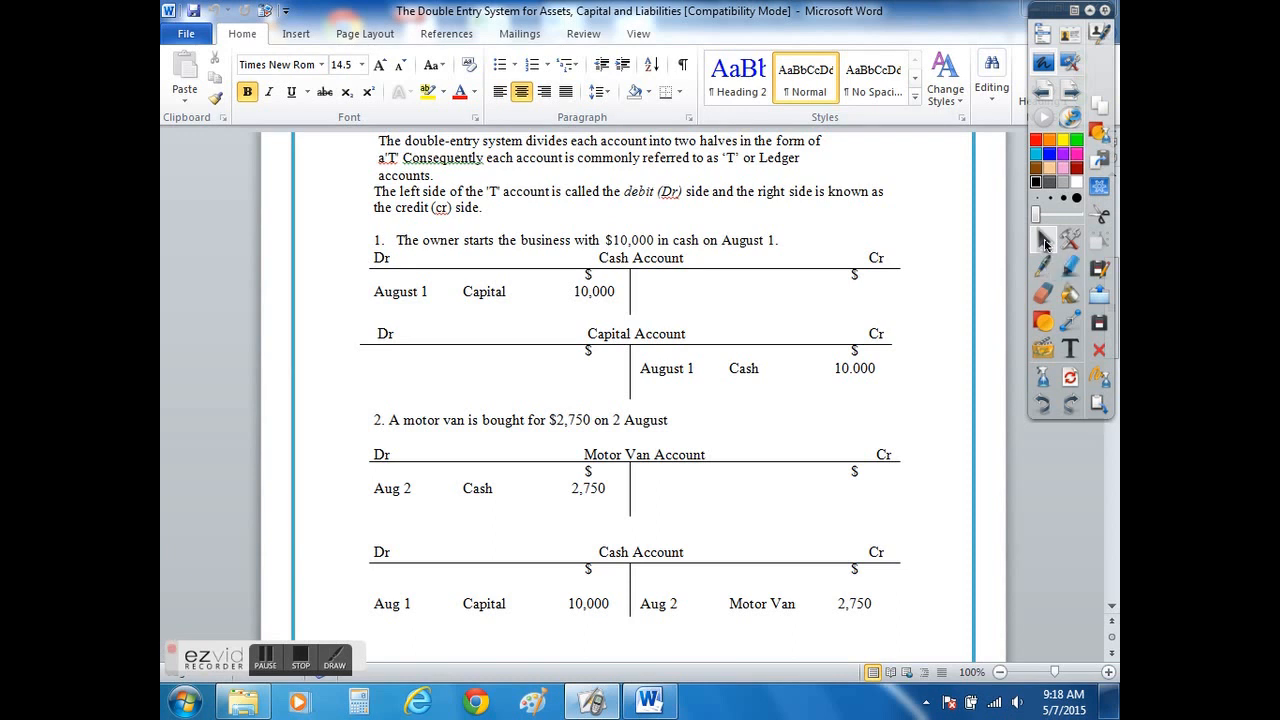
mouse_move(1044, 264)
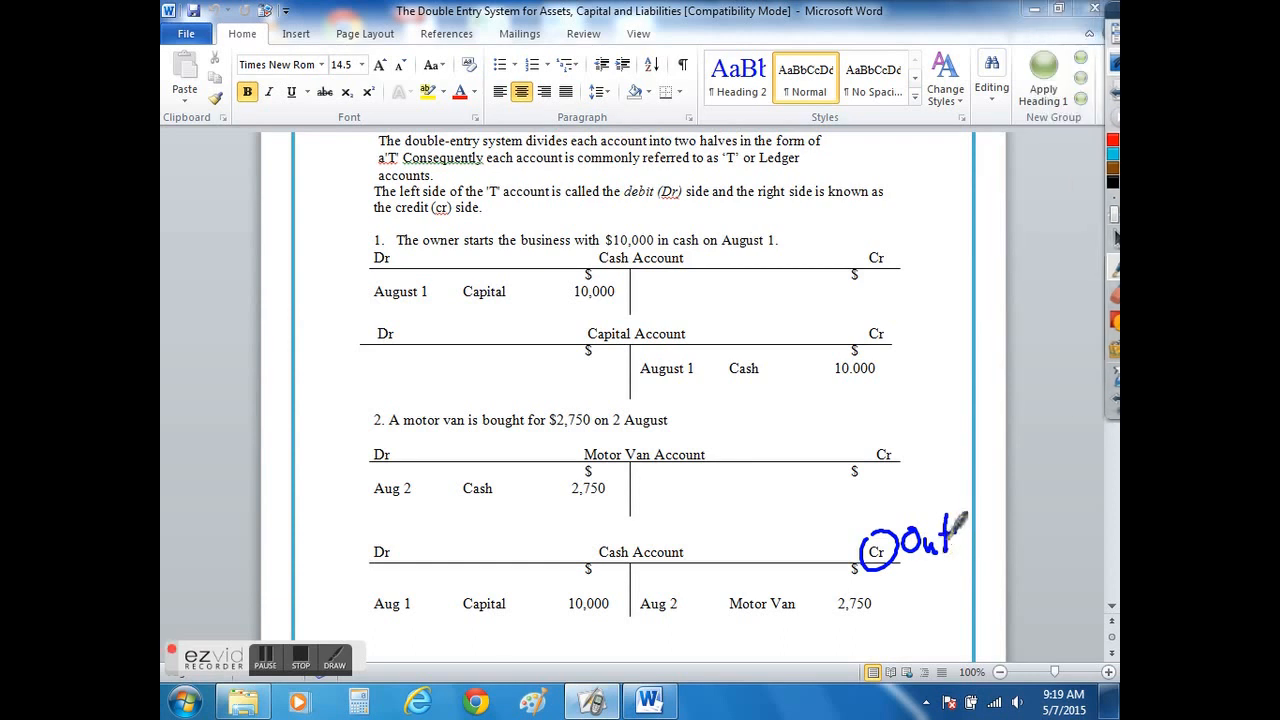
- Mark the Cash Account's credit side 'Out' and underline the Aug 2 2,750 entry
left_click_drag(845, 618, 885, 618)
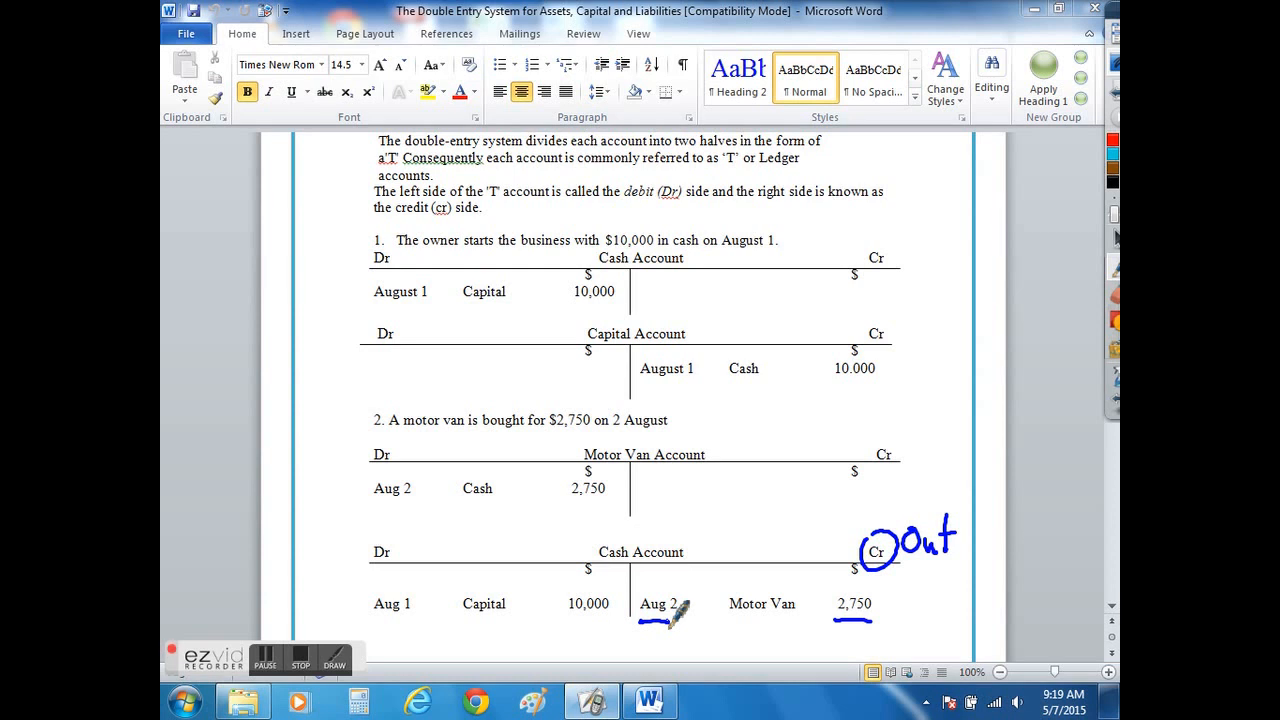
mouse_move(588, 440)
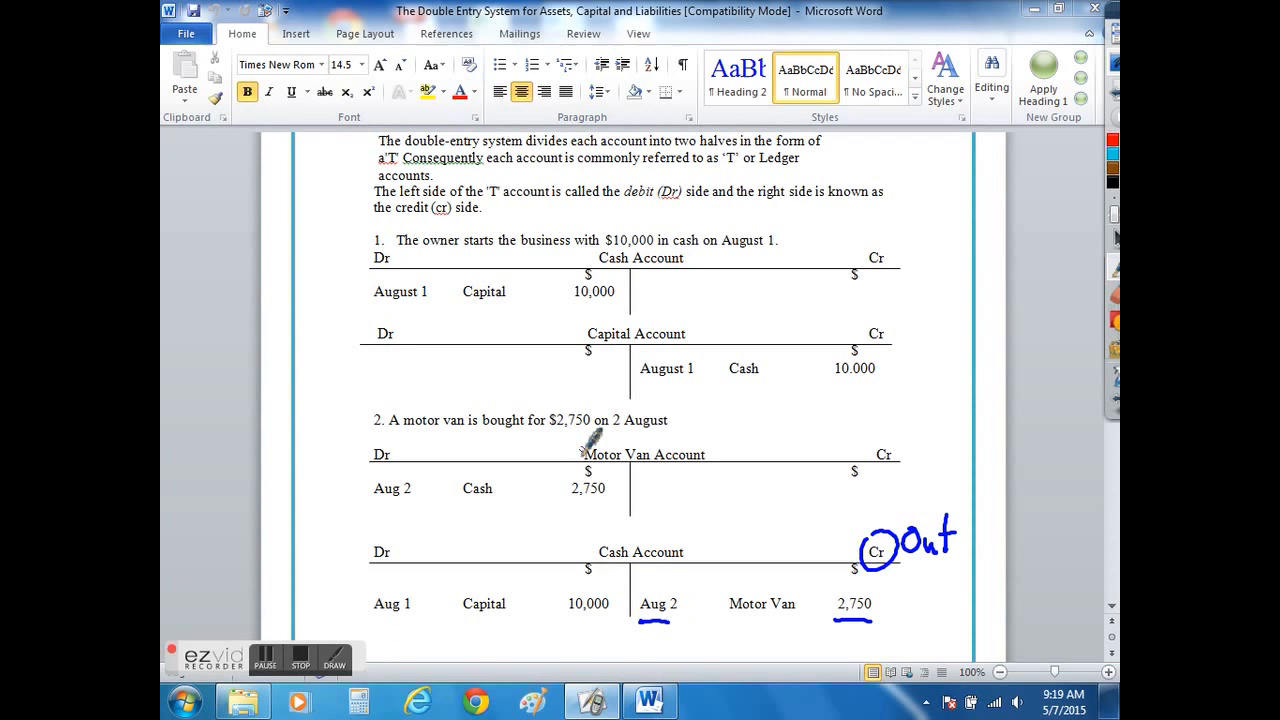
left_click_drag(578, 470, 660, 445)
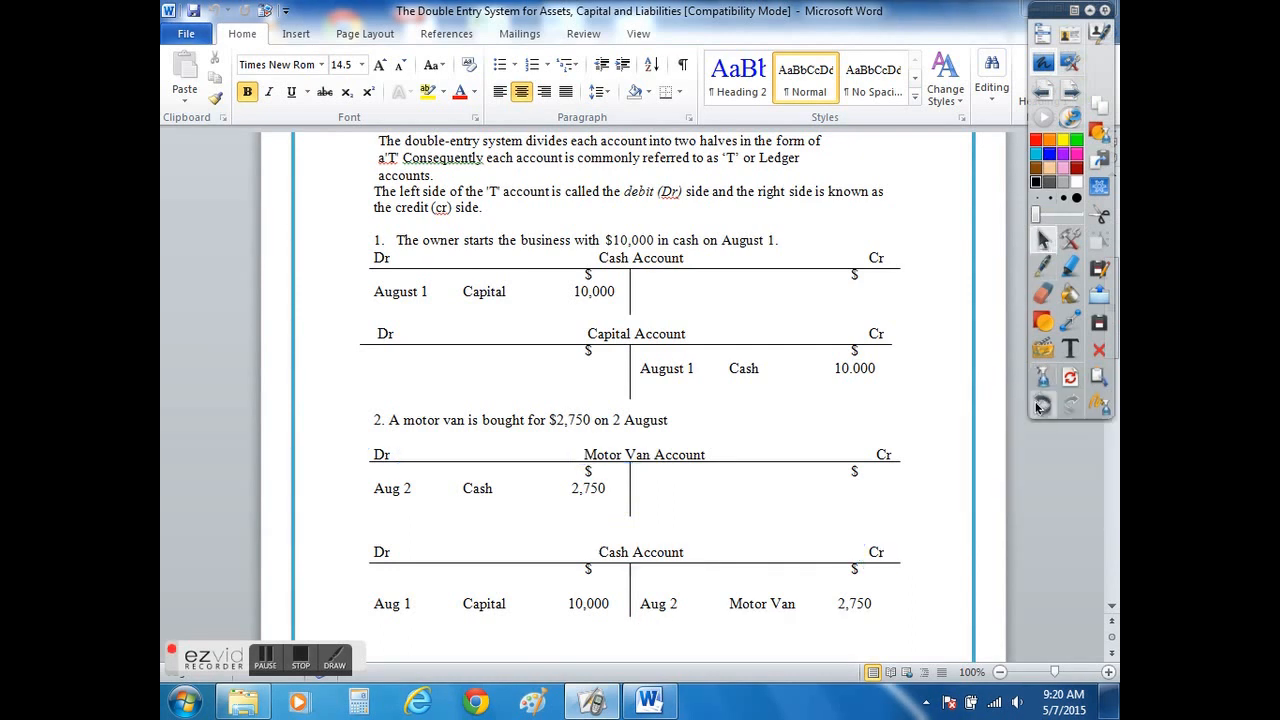
- Scroll the handout so the Motor Van and Cash accounts sit at the top
scroll("down", 3)
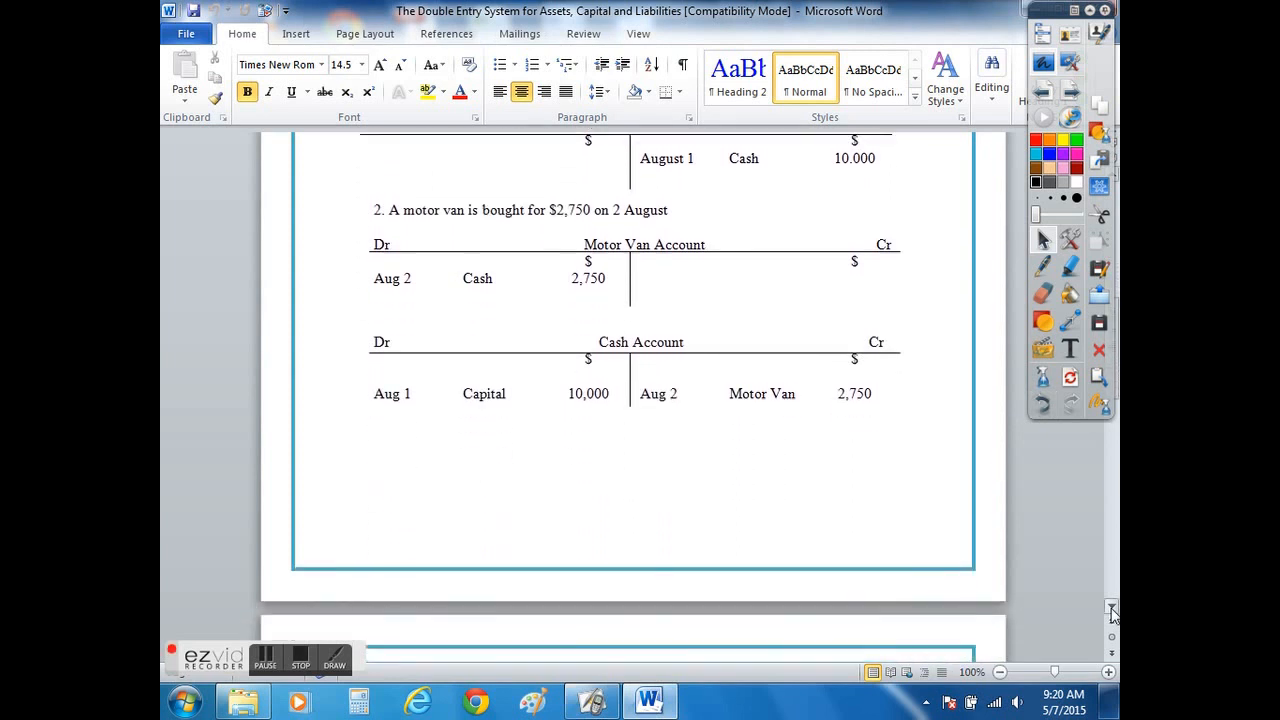
- Scroll the handout down to example 3, fixtures bought on credit
scroll("down", 3)
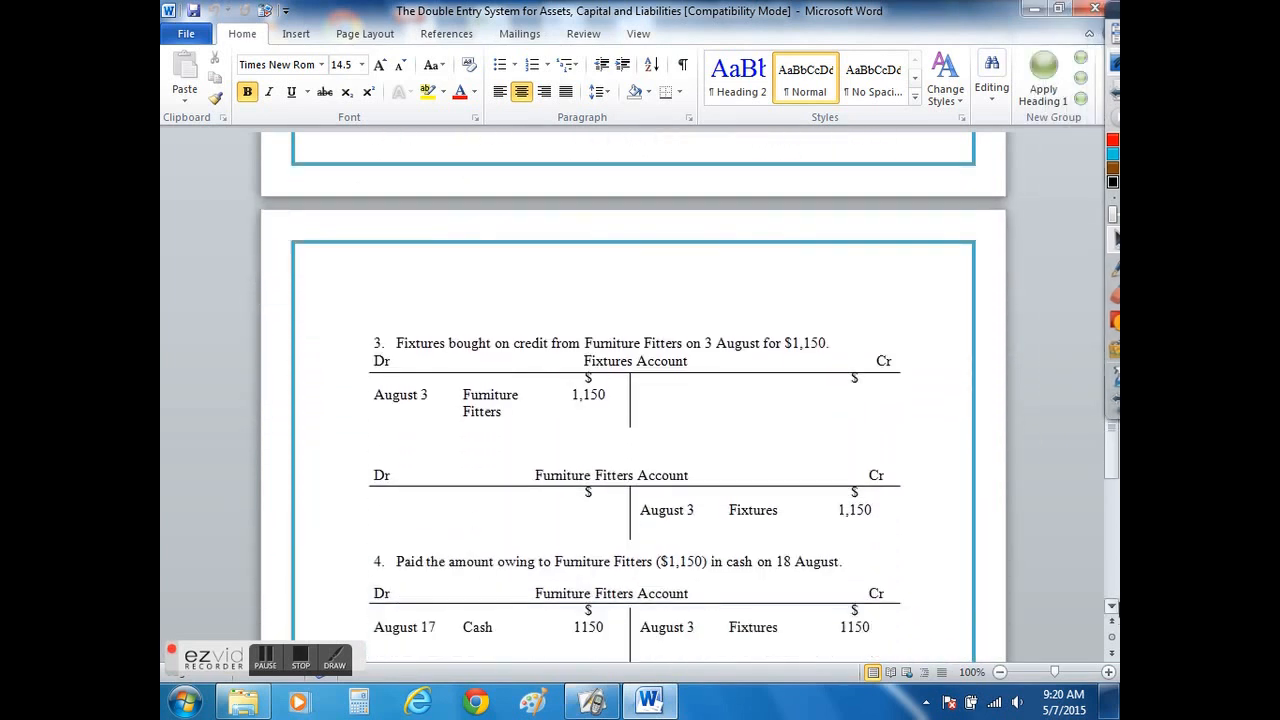
scroll("down", 3)
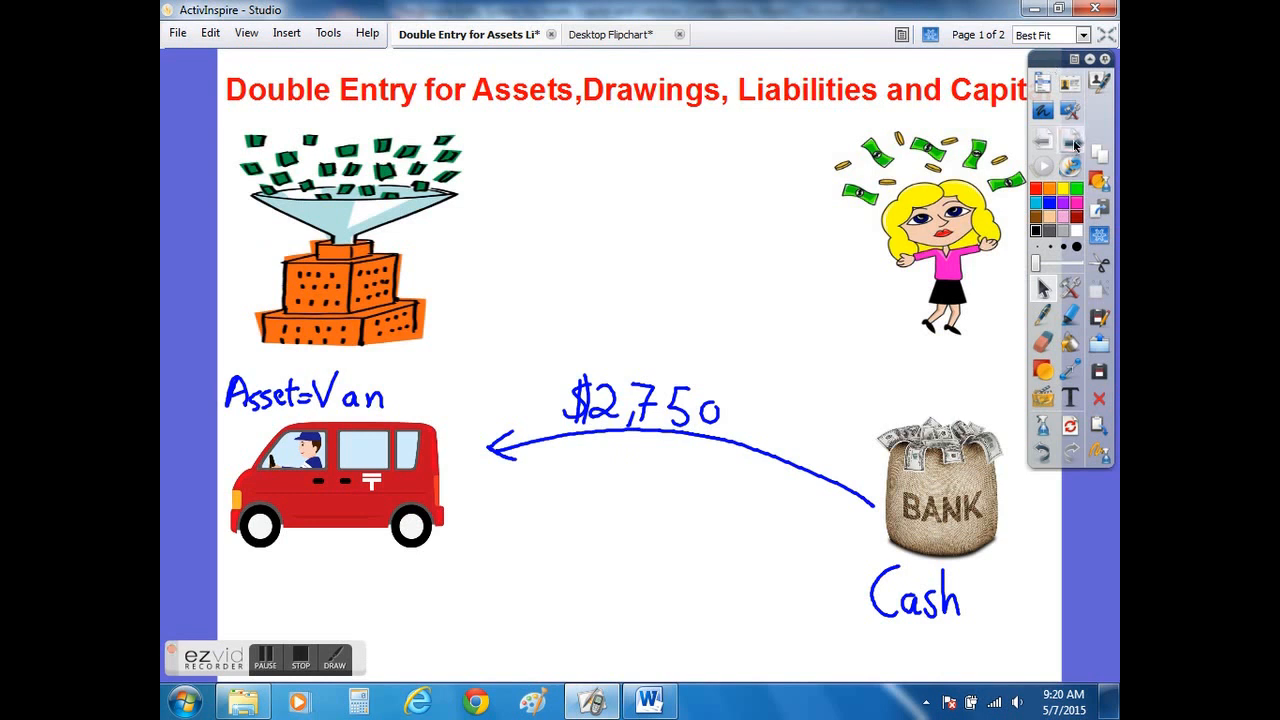
- On flipchart page 2, write Liability and Creditor, then draw the Fixtures arrow noting 3 months
left_click(1068, 140)
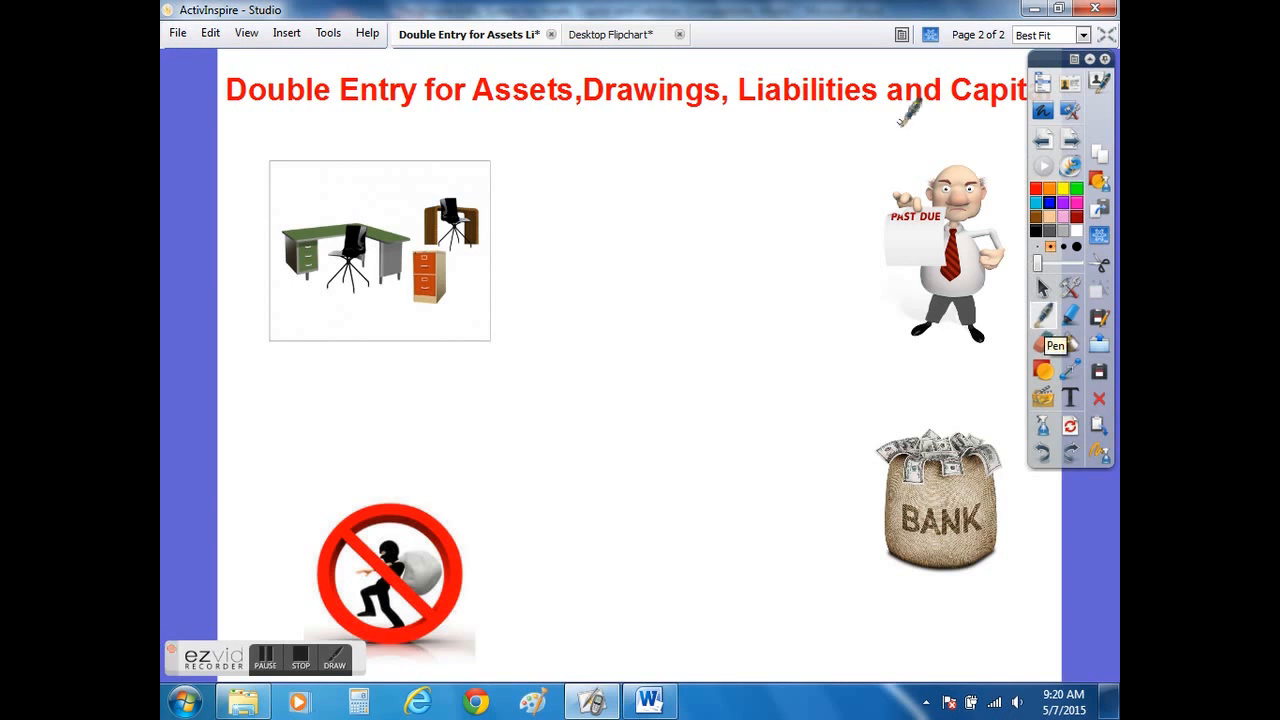
left_click_drag(885, 130, 960, 120)
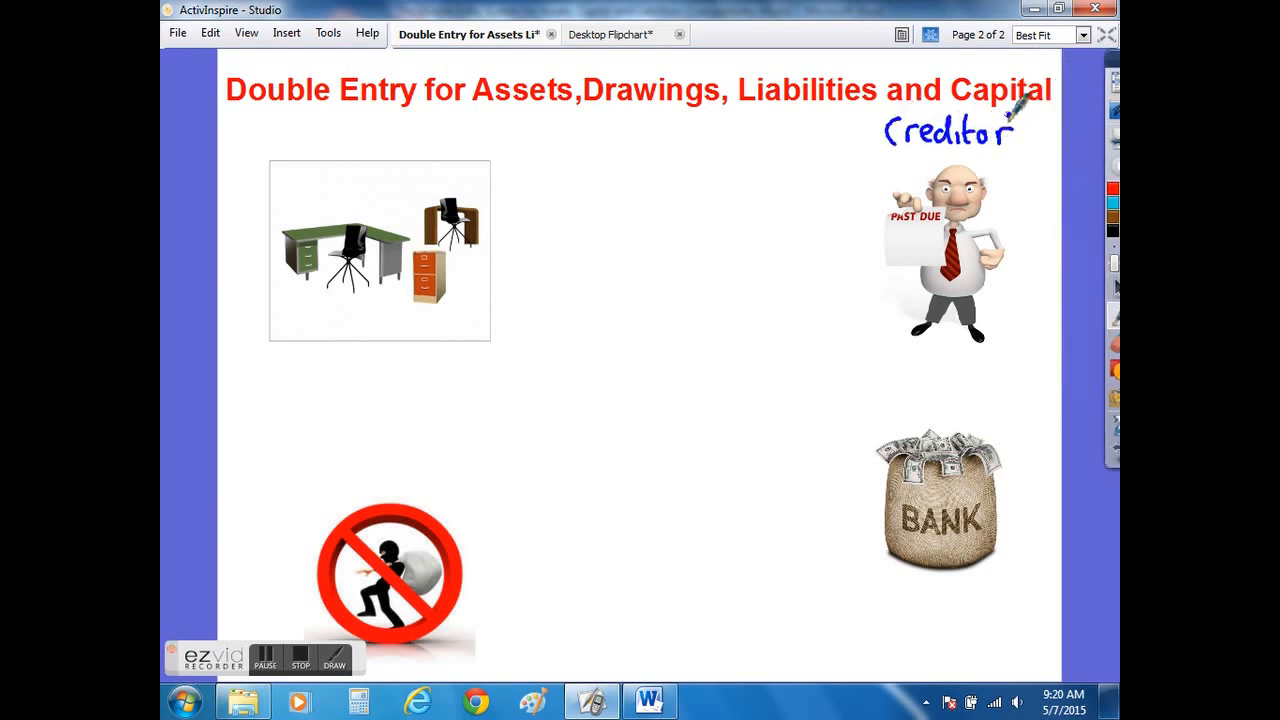
left_click_drag(745, 130, 820, 135)
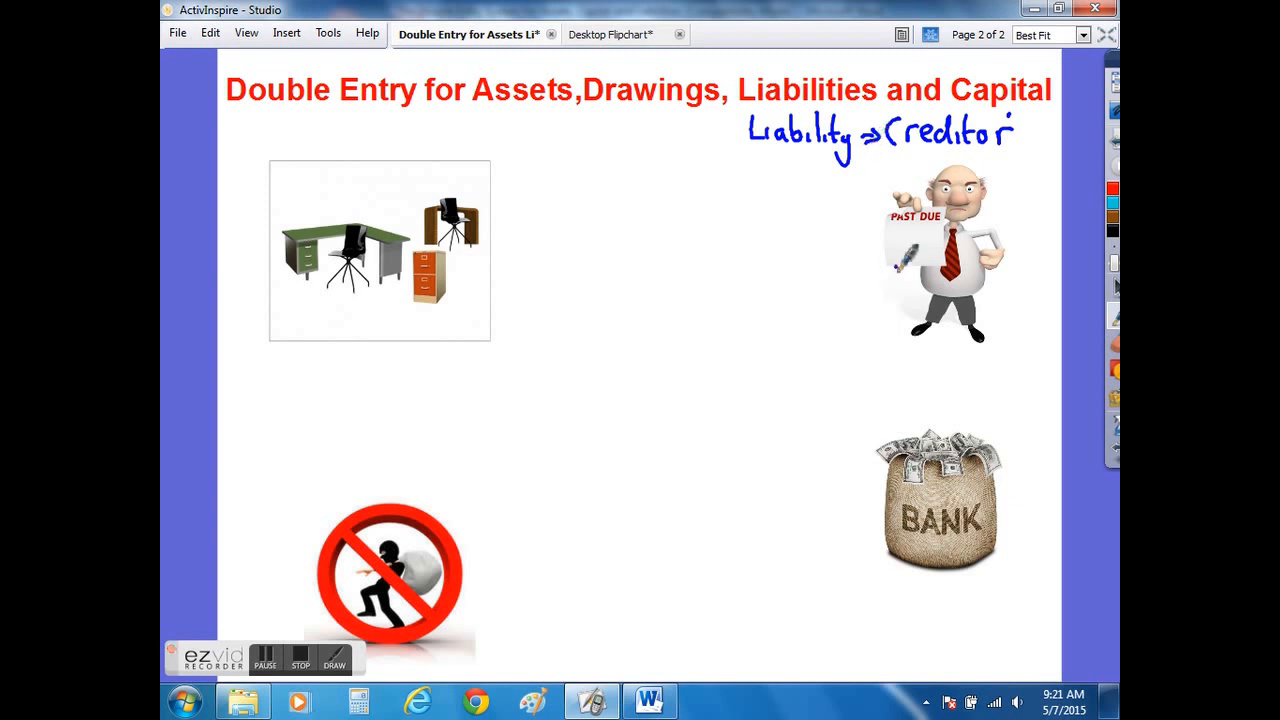
left_click_drag(895, 265, 510, 225)
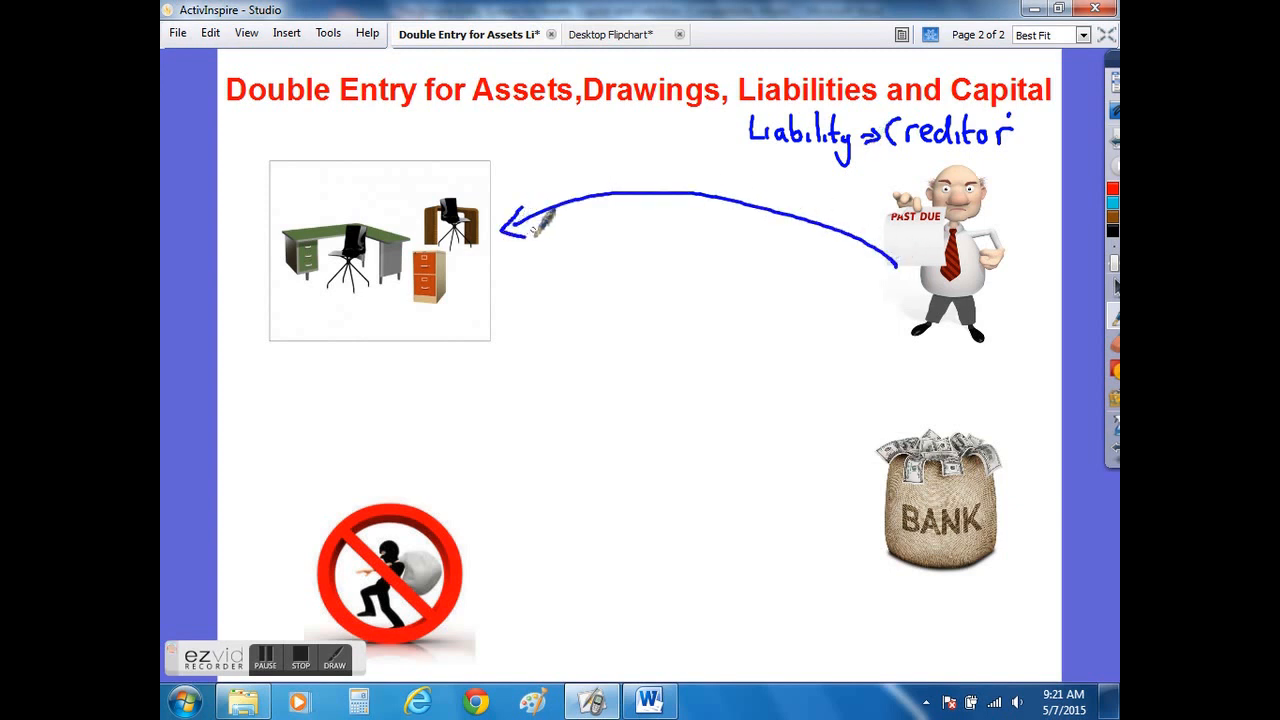
left_click_drag(600, 175, 700, 180)
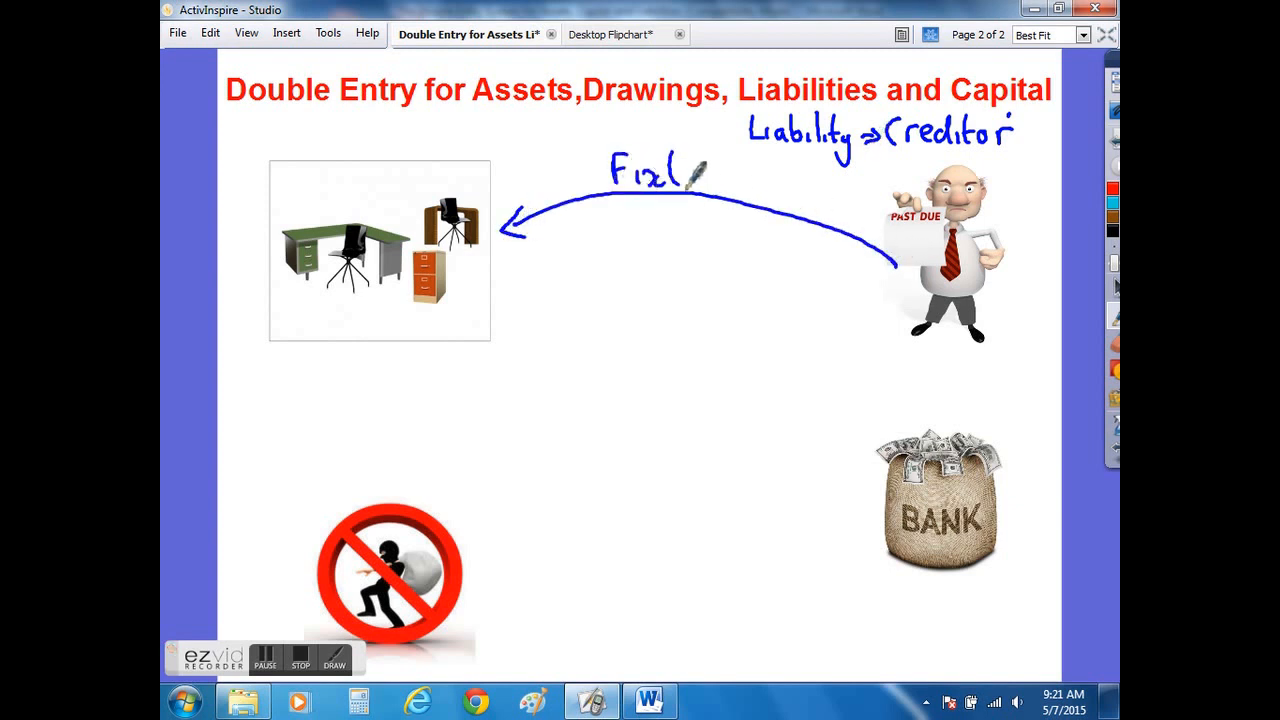
left_click_drag(690, 175, 745, 180)
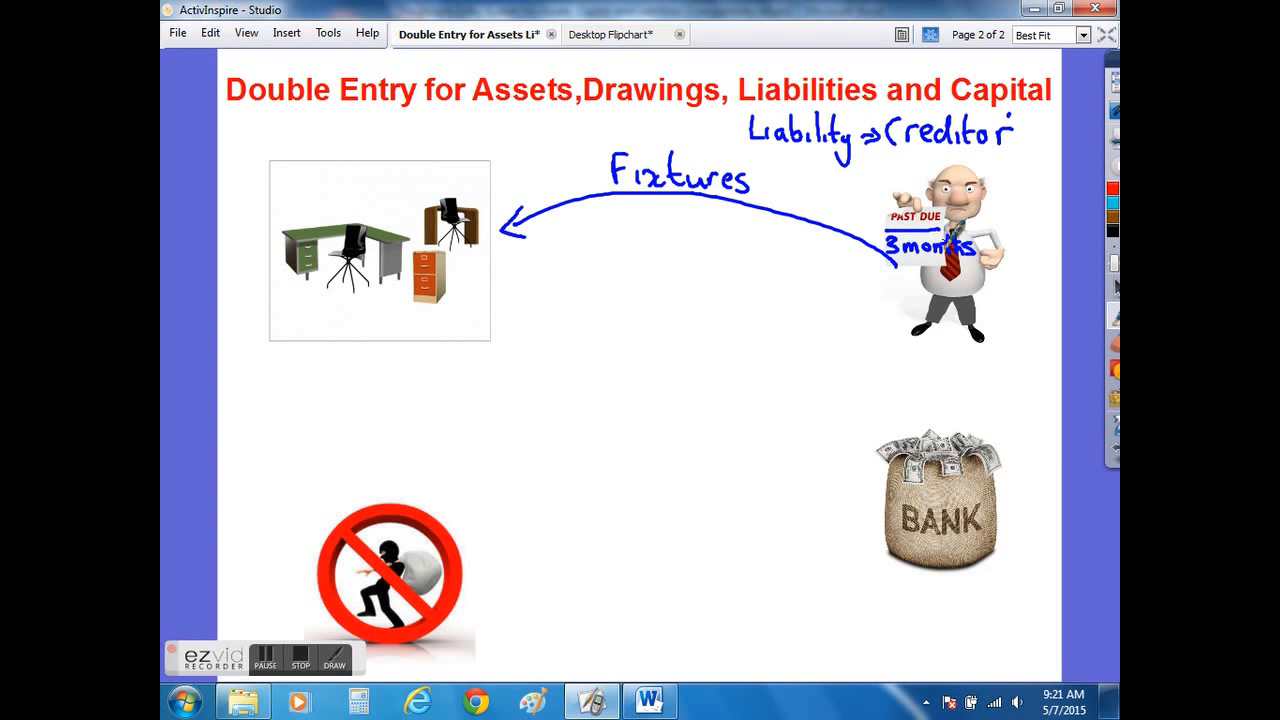
left_click(649, 699)
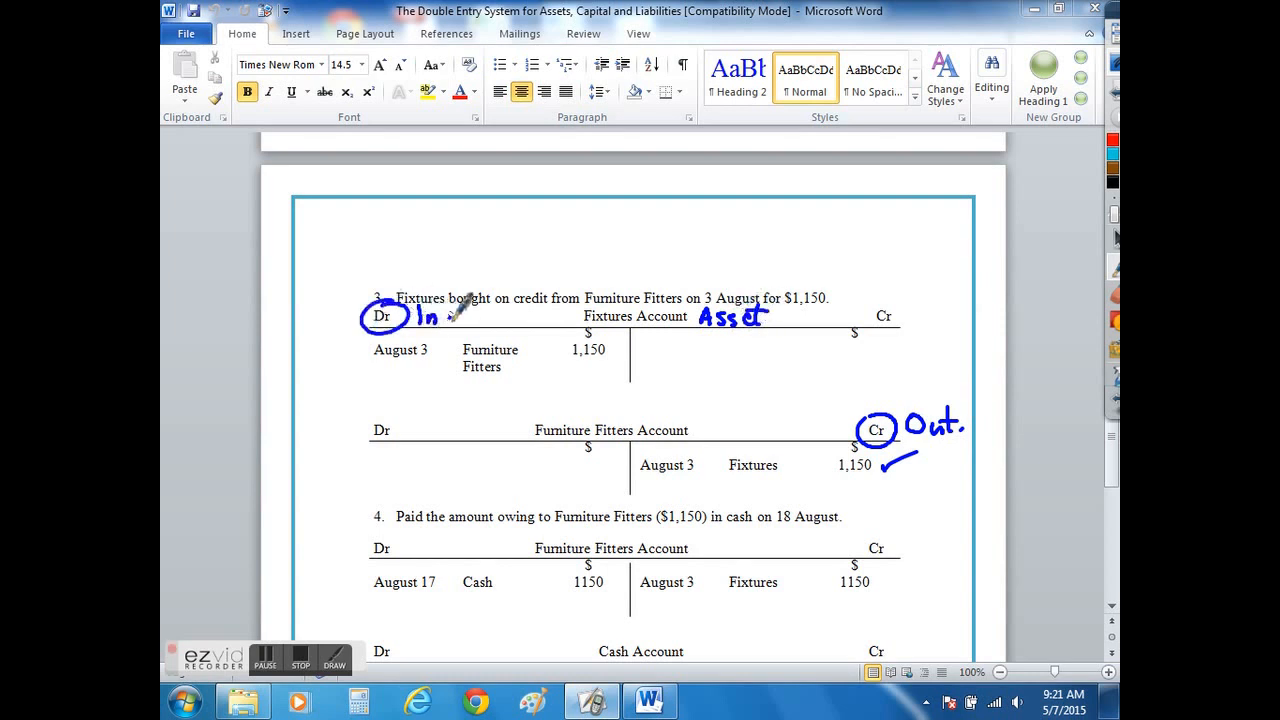
- Circle Furniture Fitters and Fixtures in both accounts, then clear all pen annotations
left_click_drag(460, 340, 530, 390)
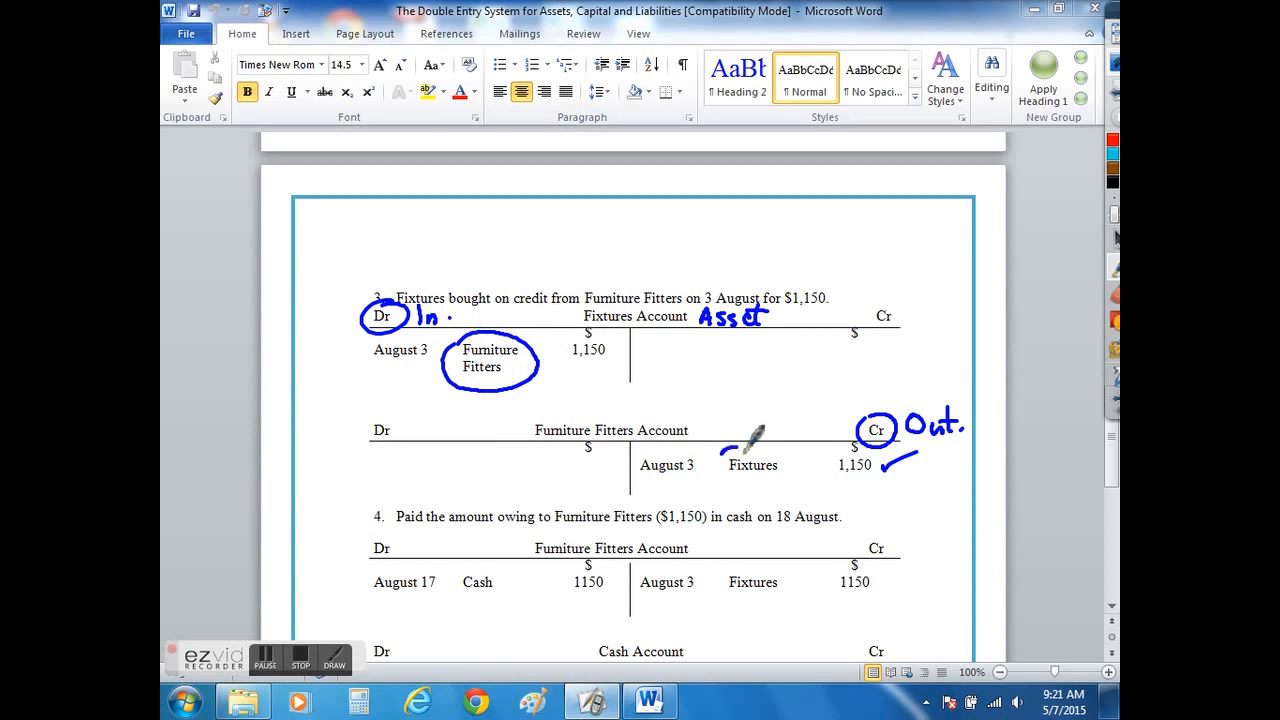
left_click_drag(720, 465, 790, 465)
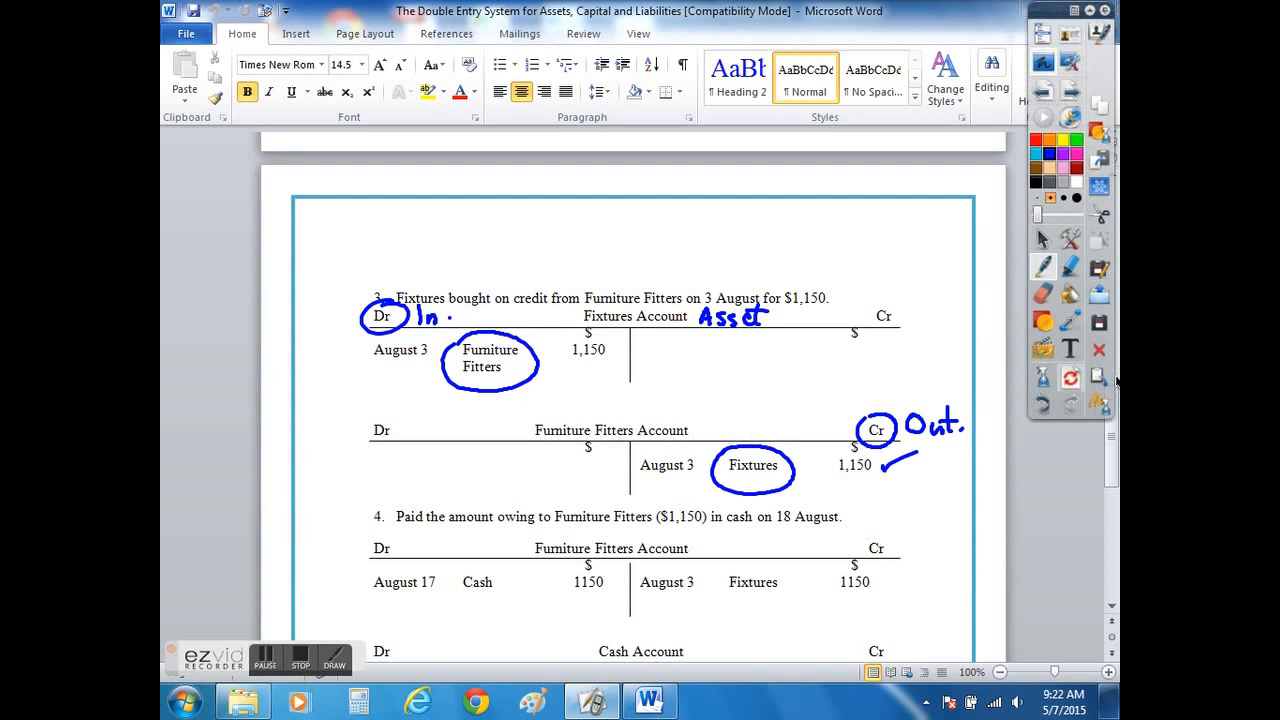
left_click(1042, 377)
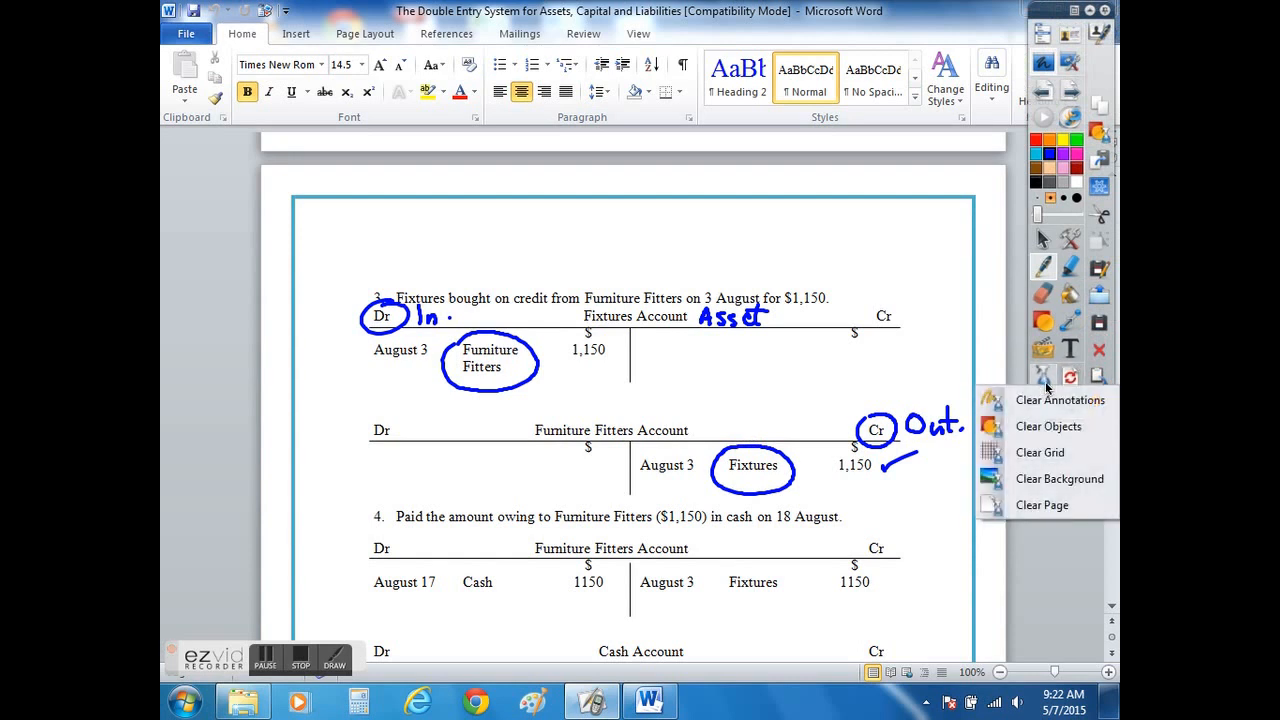
left_click(1059, 399)
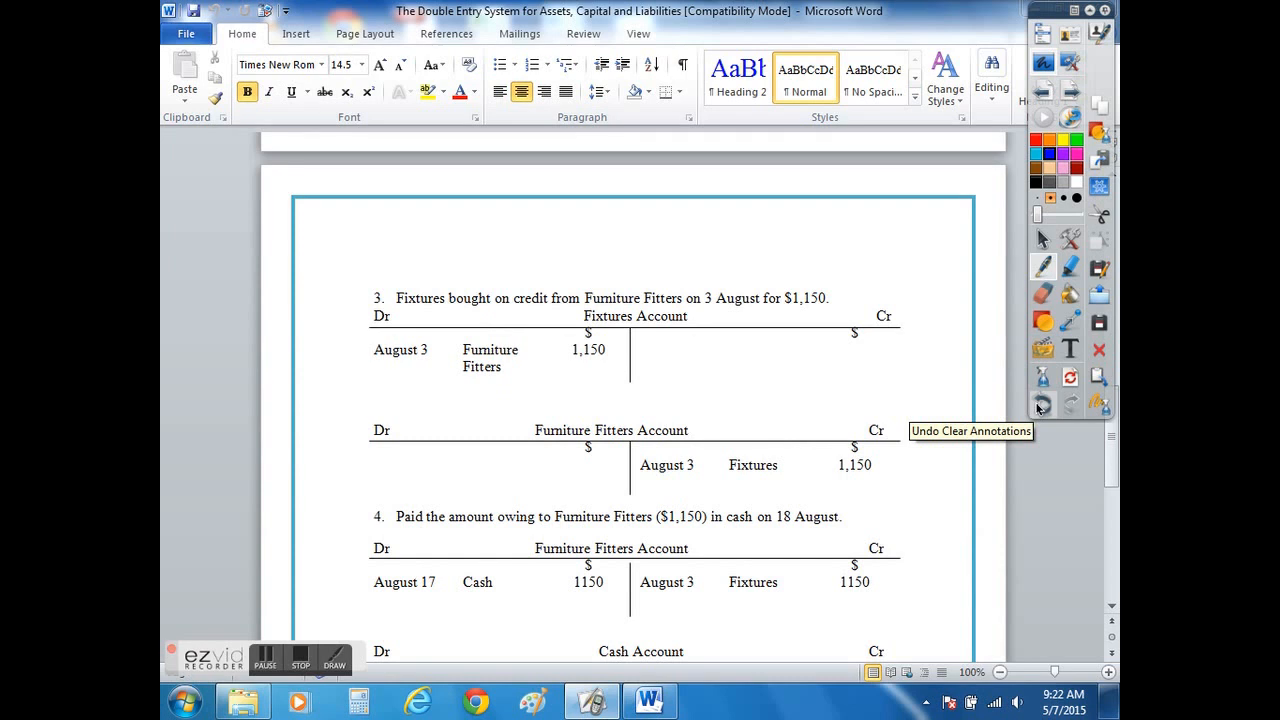
mouse_move(1043, 241)
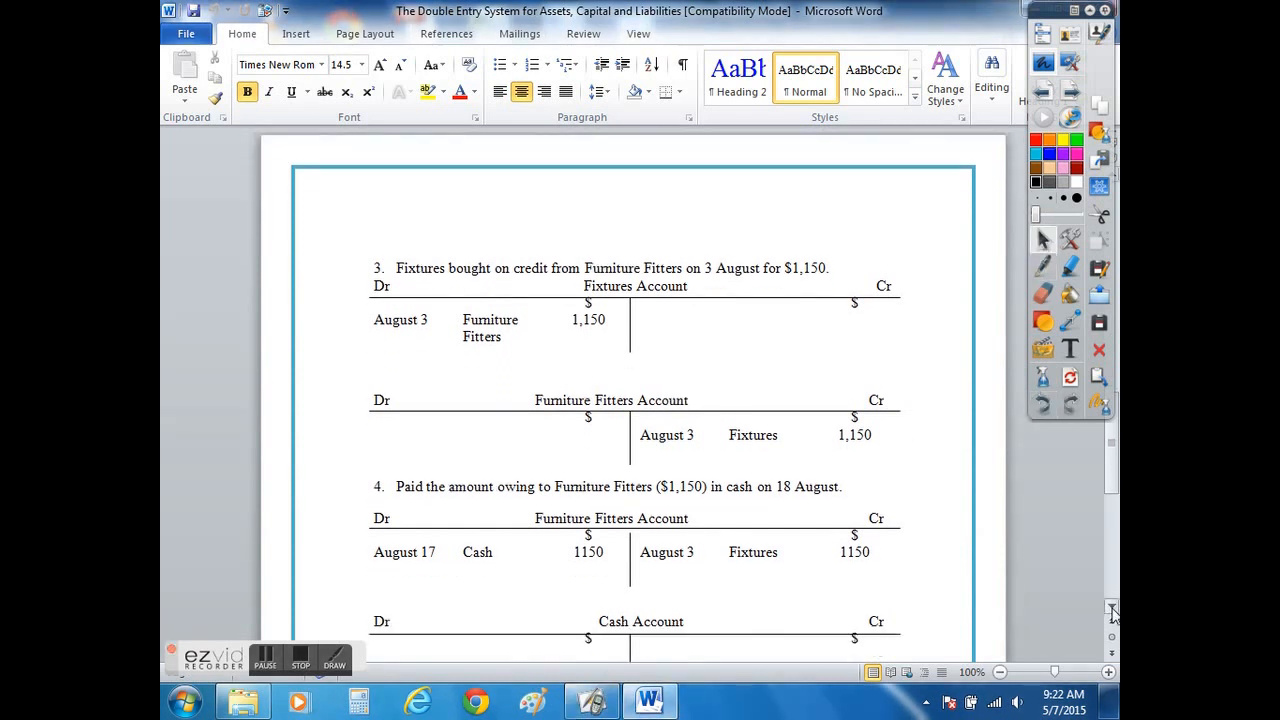
- Scroll the handout down to the Cash Account and return to the ActivInspire flipchart
scroll("down", 3)
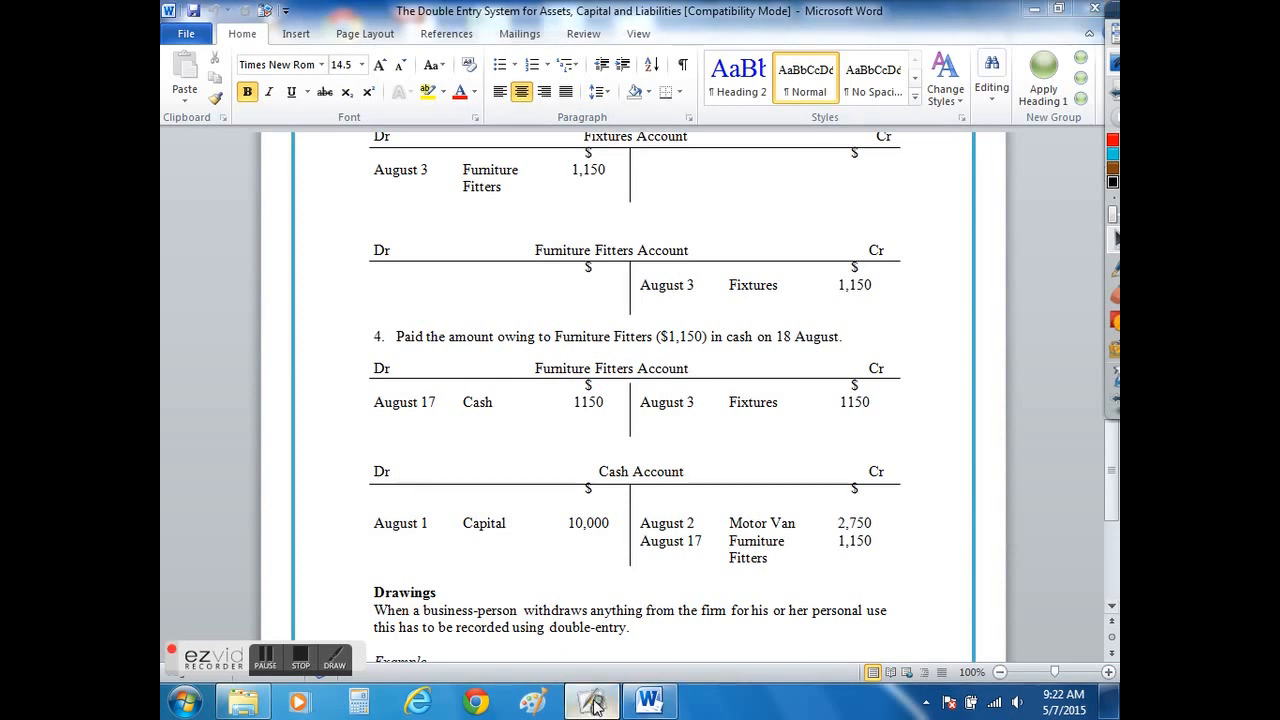
left_click(592, 700)
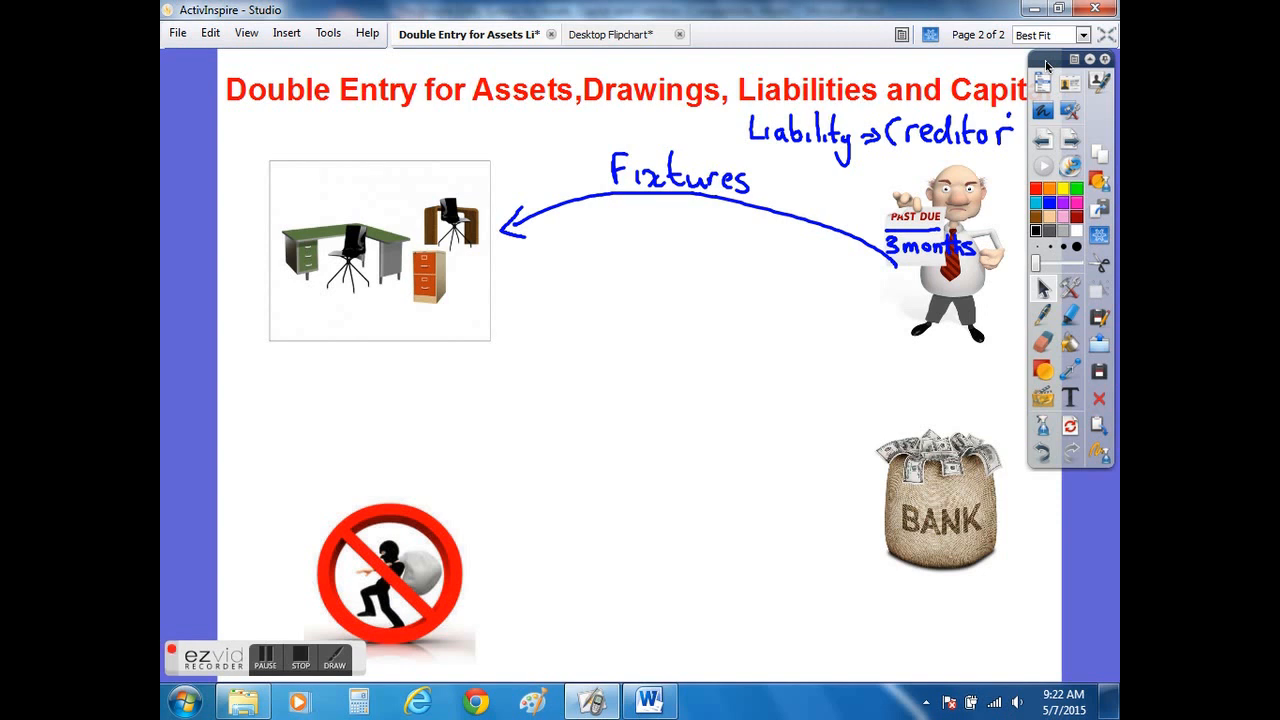
mouse_move(1045, 322)
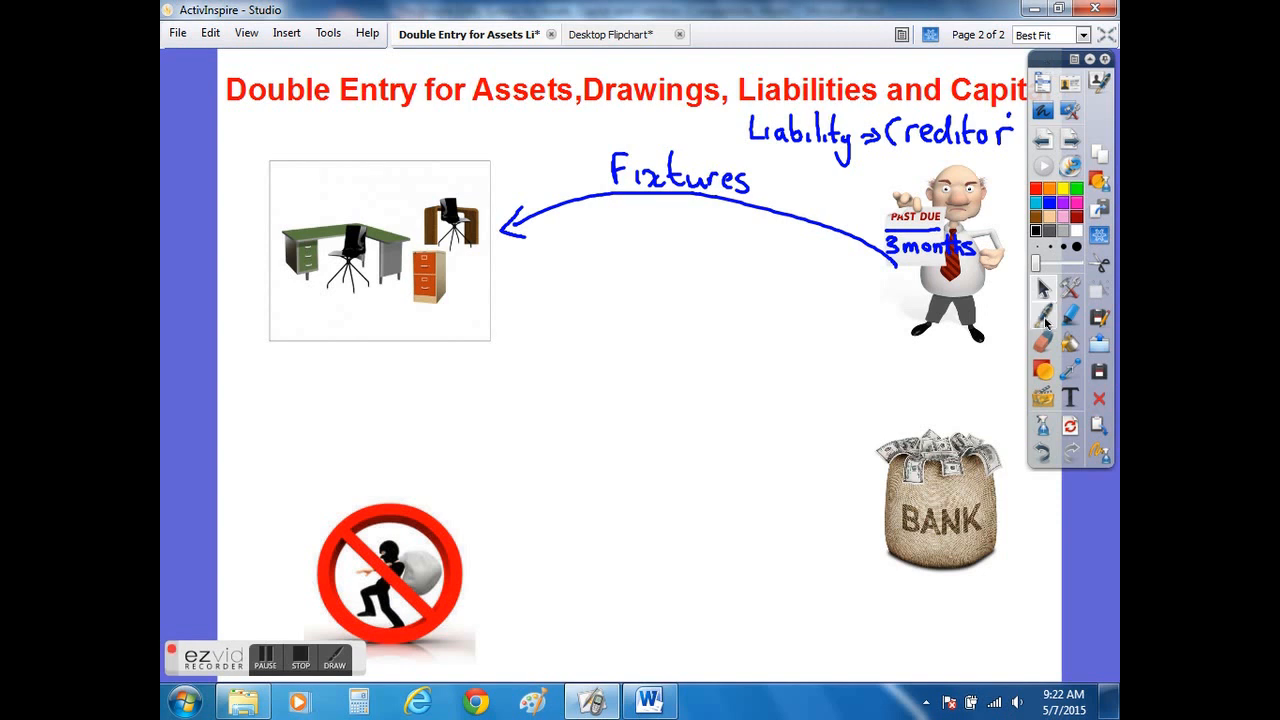
- Circle the Cr heading on the Cash Account with the pen
left_click_drag(880, 290, 855, 510)
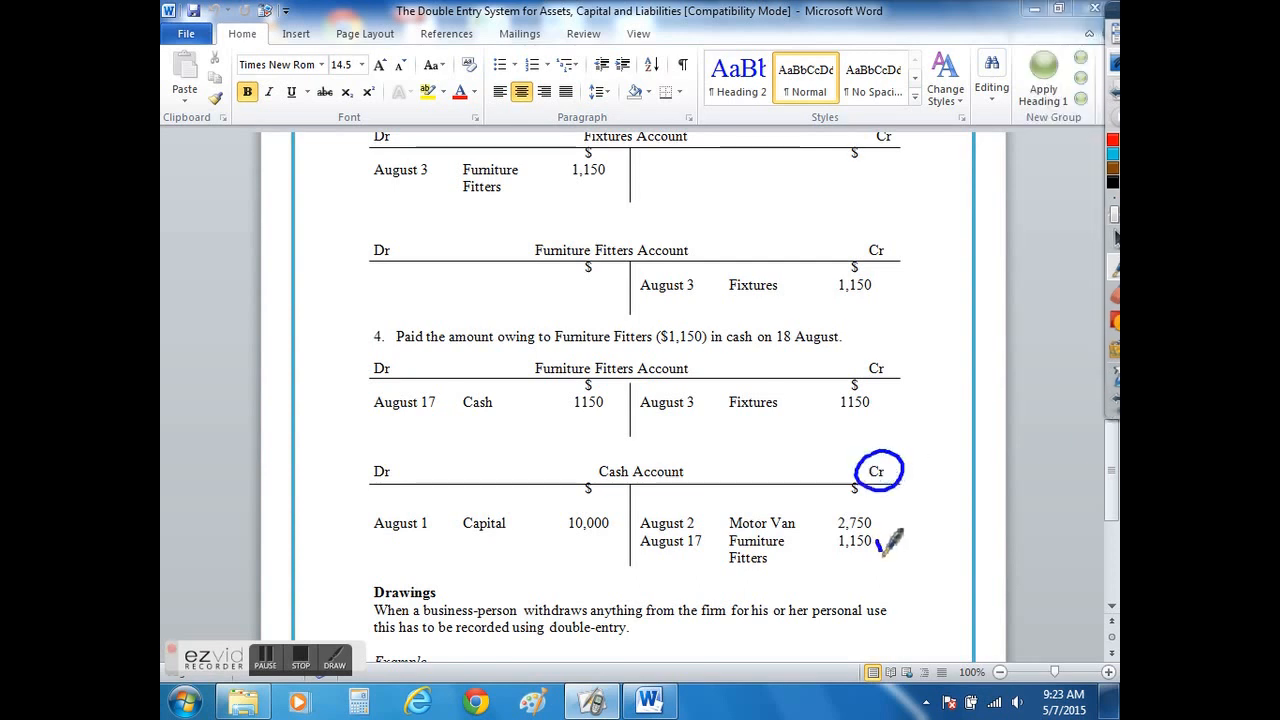
- Write 'Out' beside Cr and underline the 1,150 Furniture Fitters payment
left_click_drag(890, 540, 940, 495)
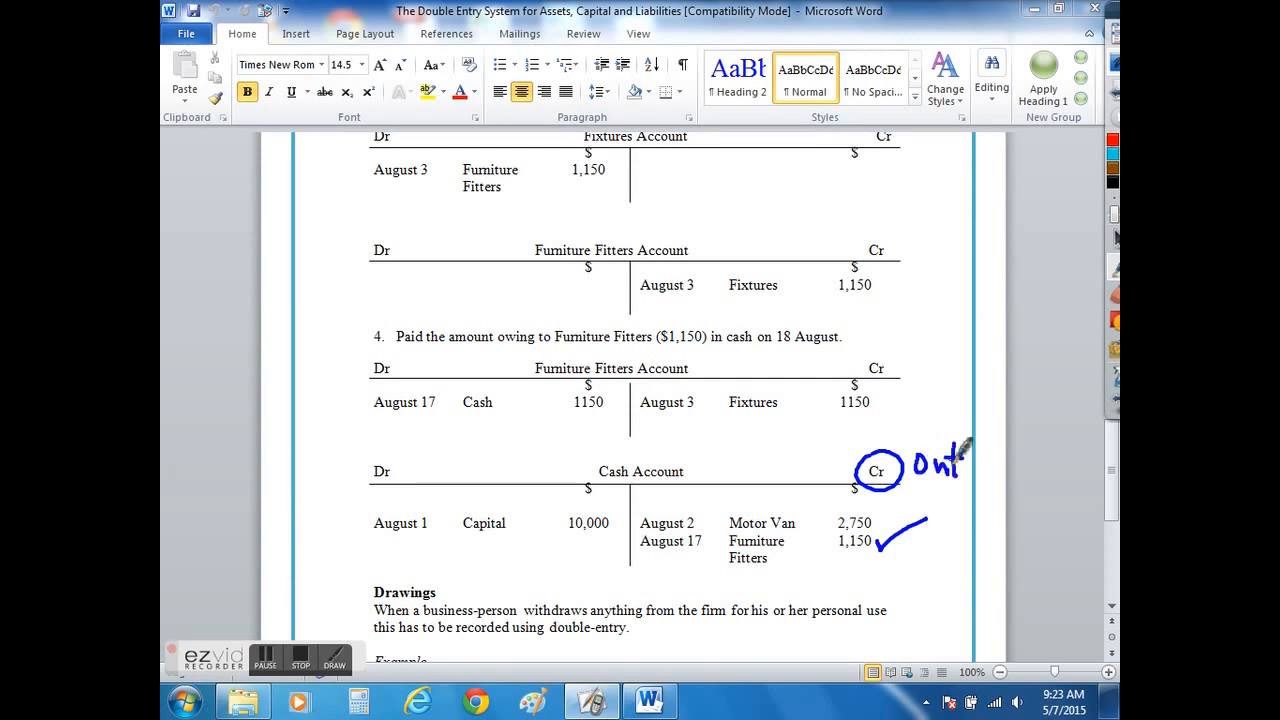
left_click_drag(820, 565, 875, 560)
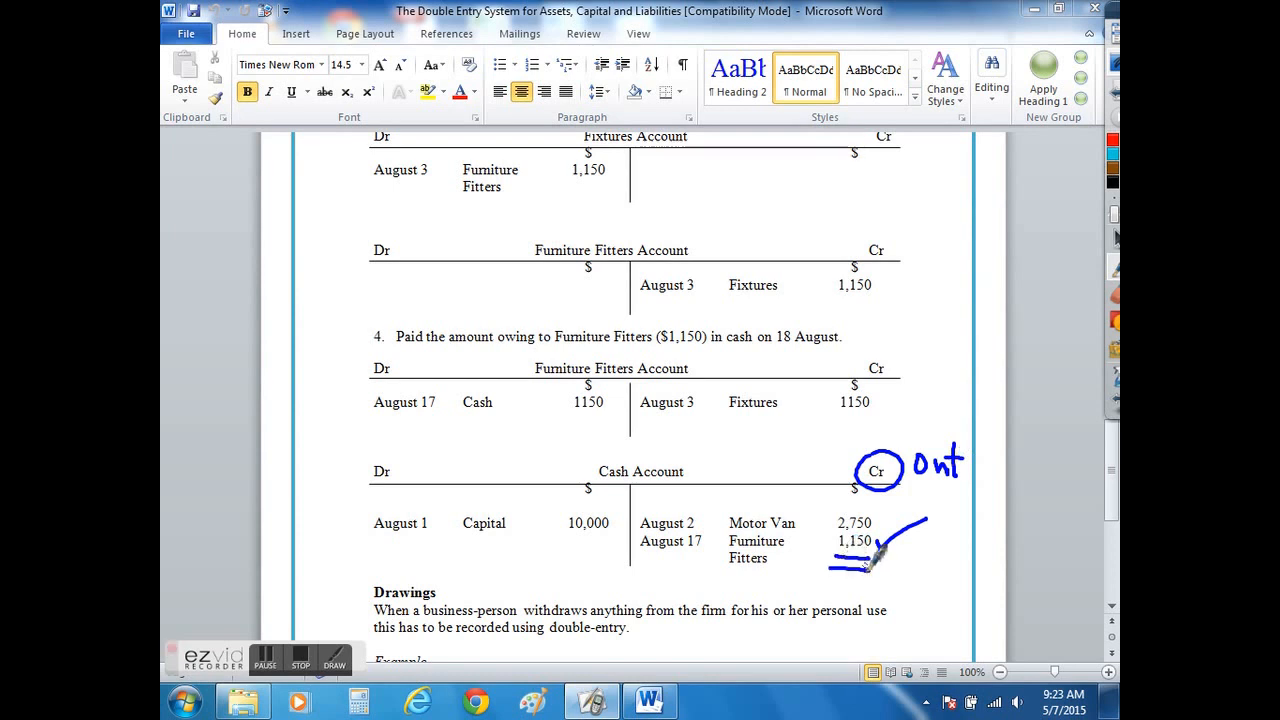